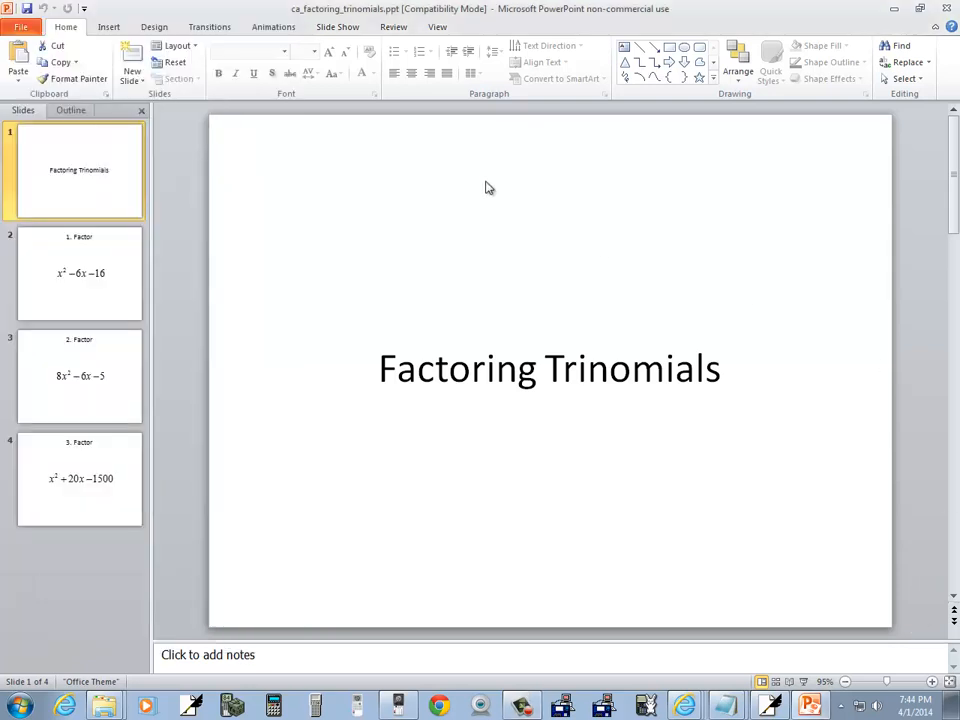
- Enter F1 = X²−6X−16, plot the parabola and run Fcn > Root on it
click(79, 274)
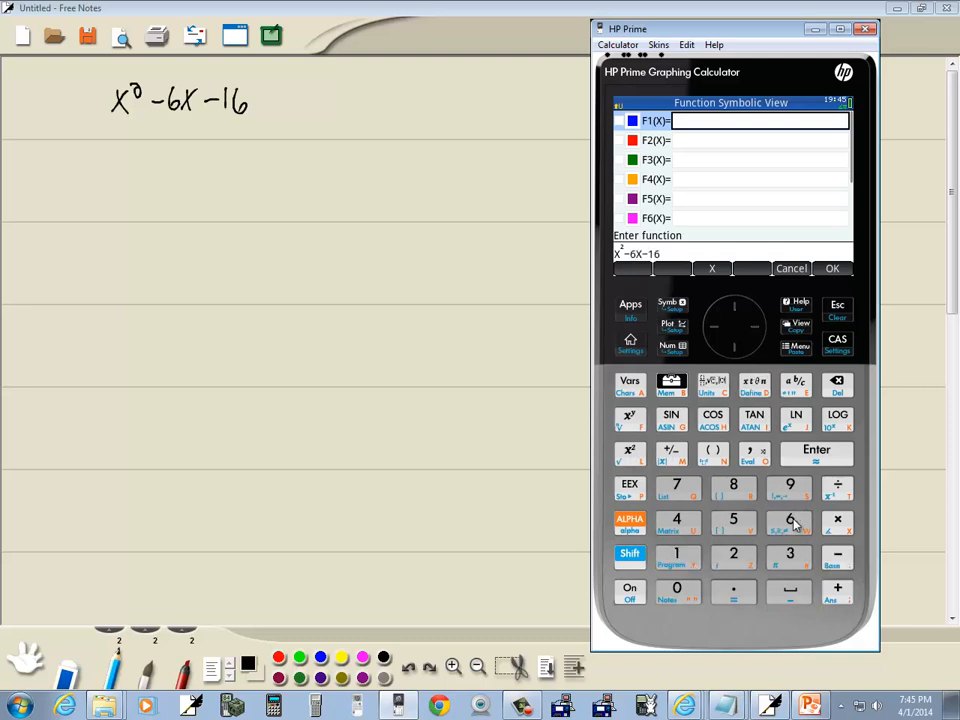
click(832, 268)
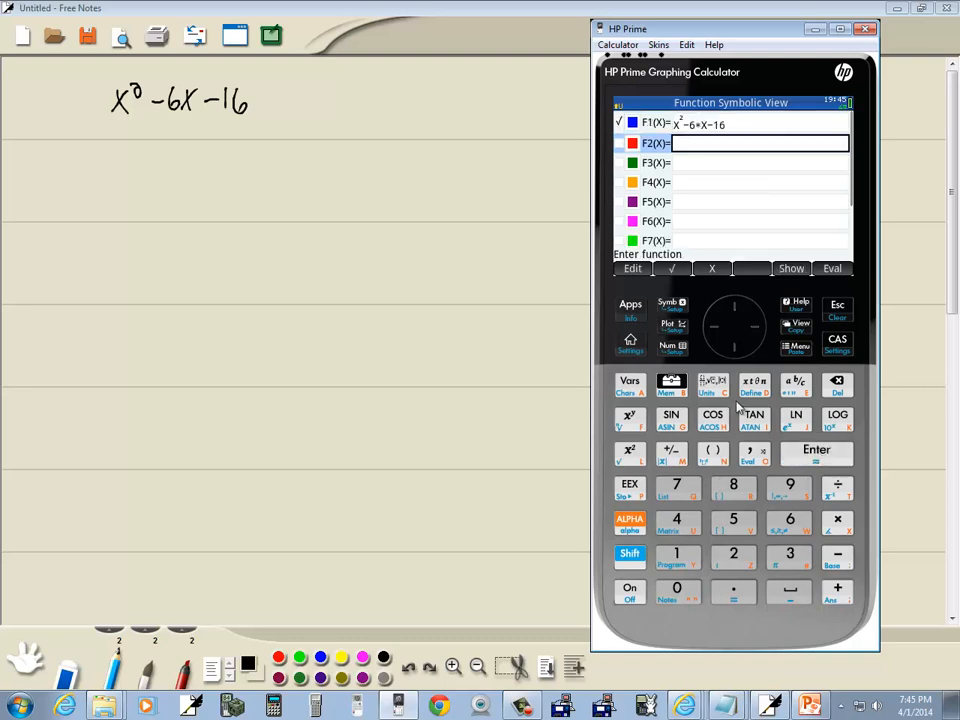
click(668, 322)
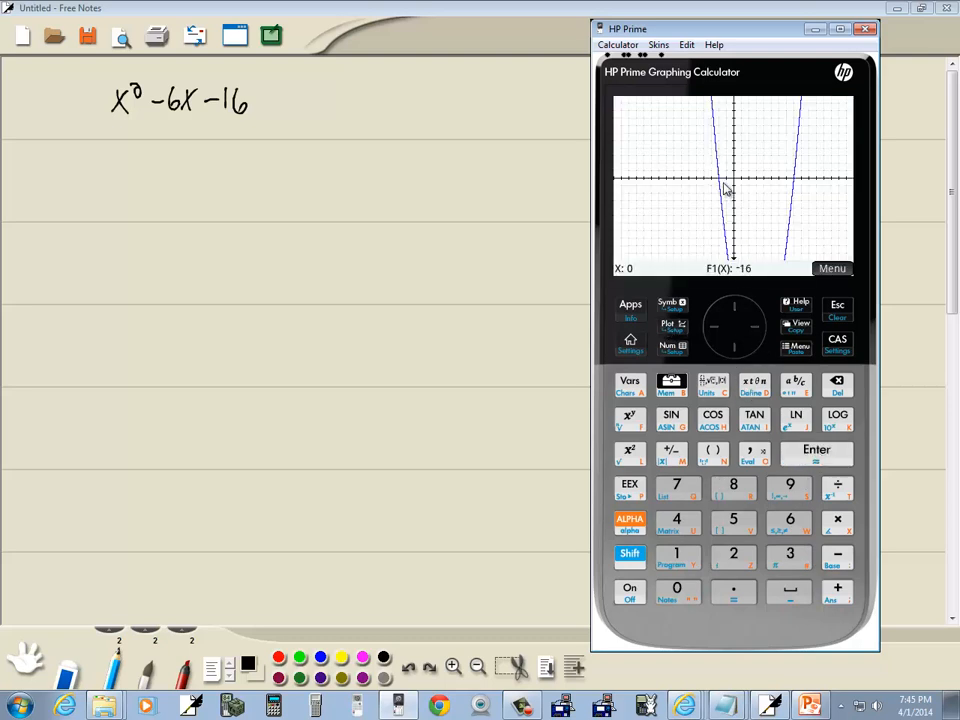
mouse_move(808, 186)
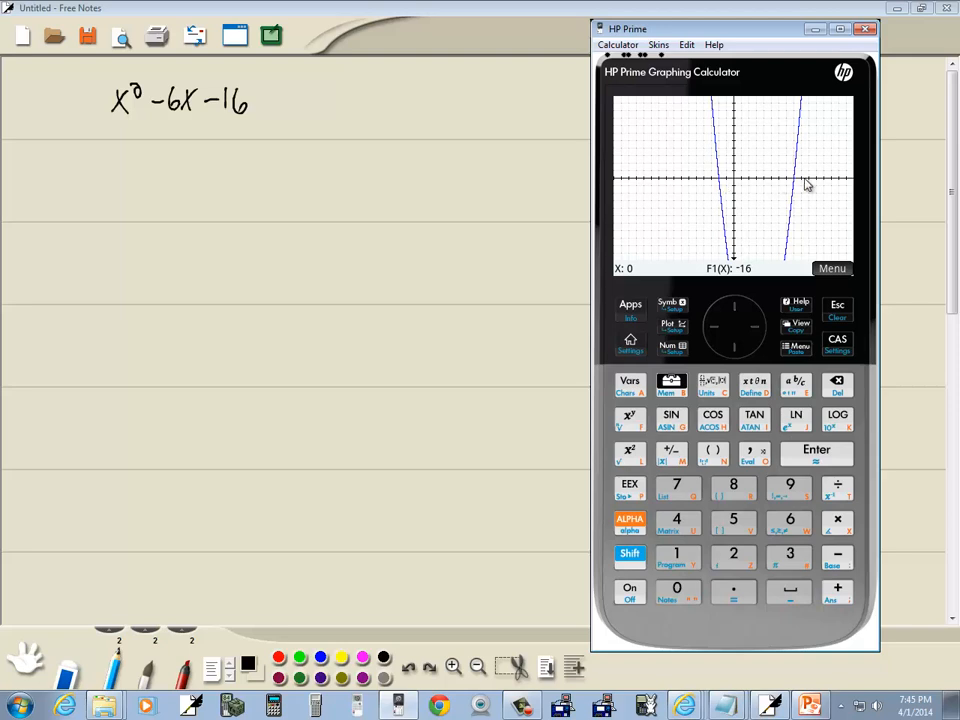
mouse_move(718, 183)
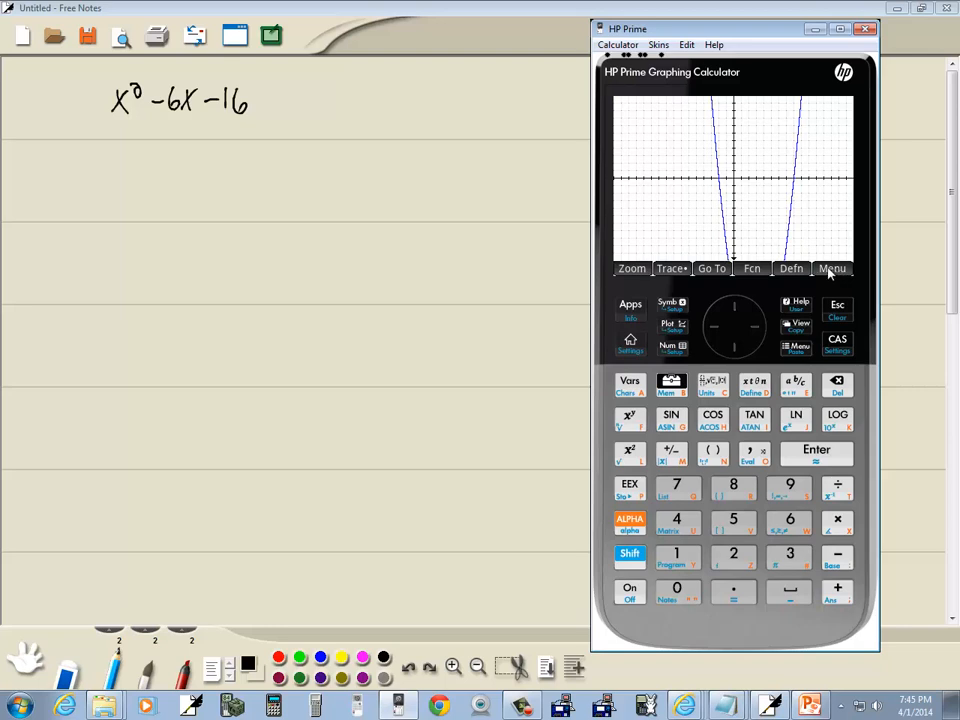
click(752, 268)
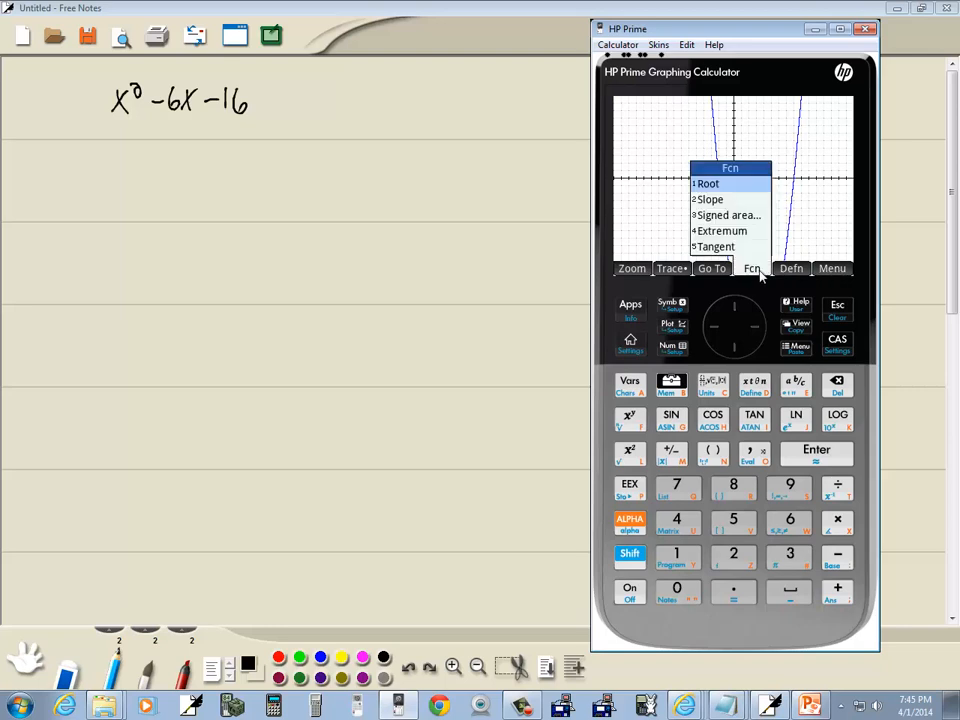
mouse_move(762, 294)
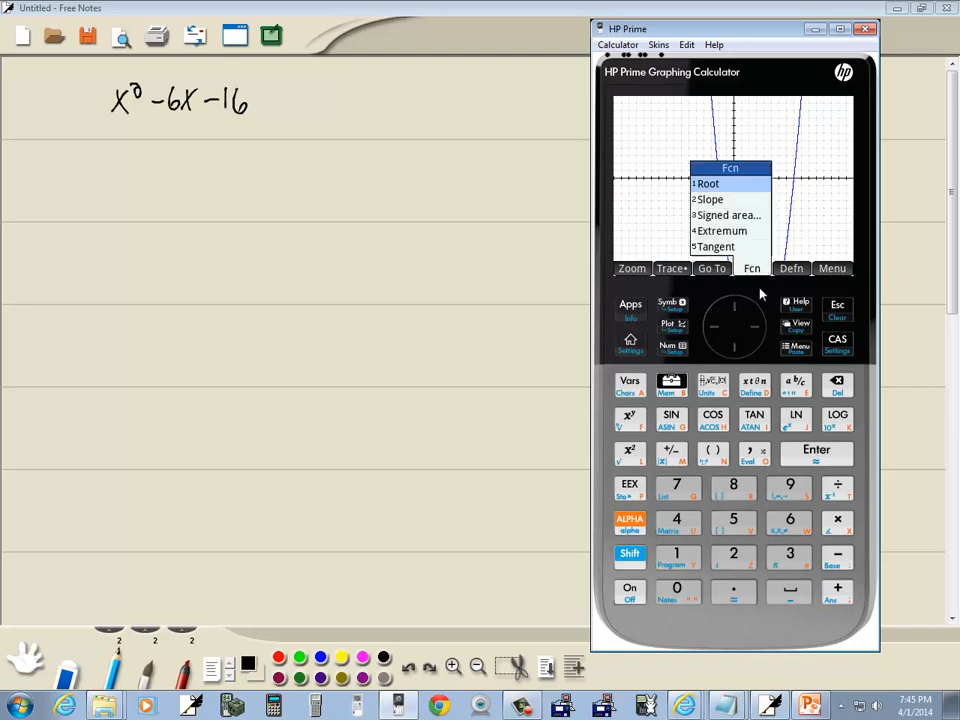
mouse_move(677, 563)
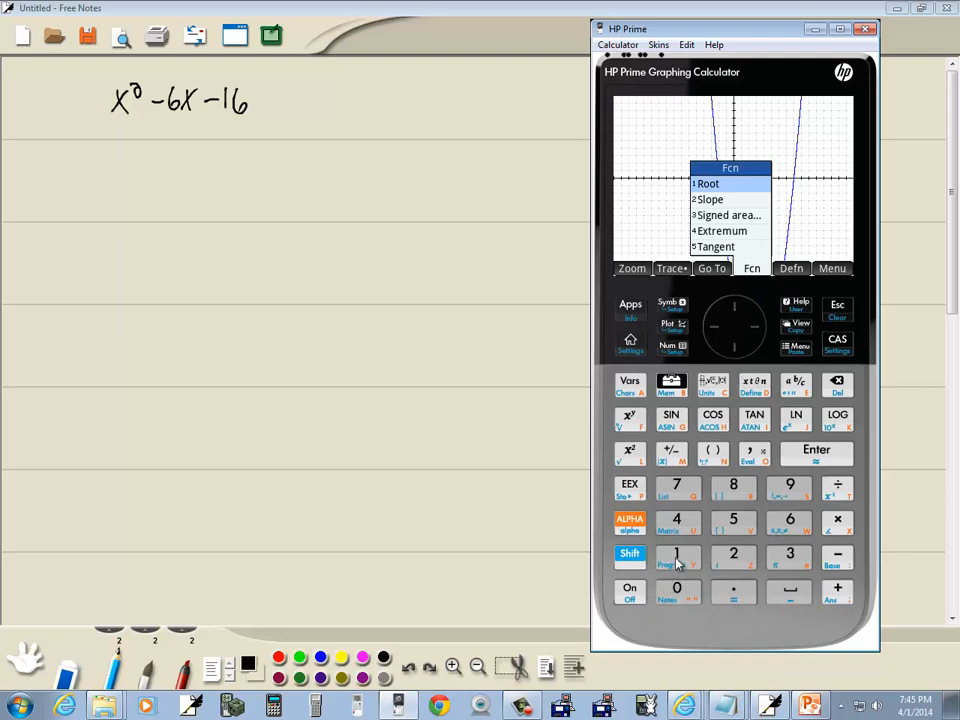
click(708, 183)
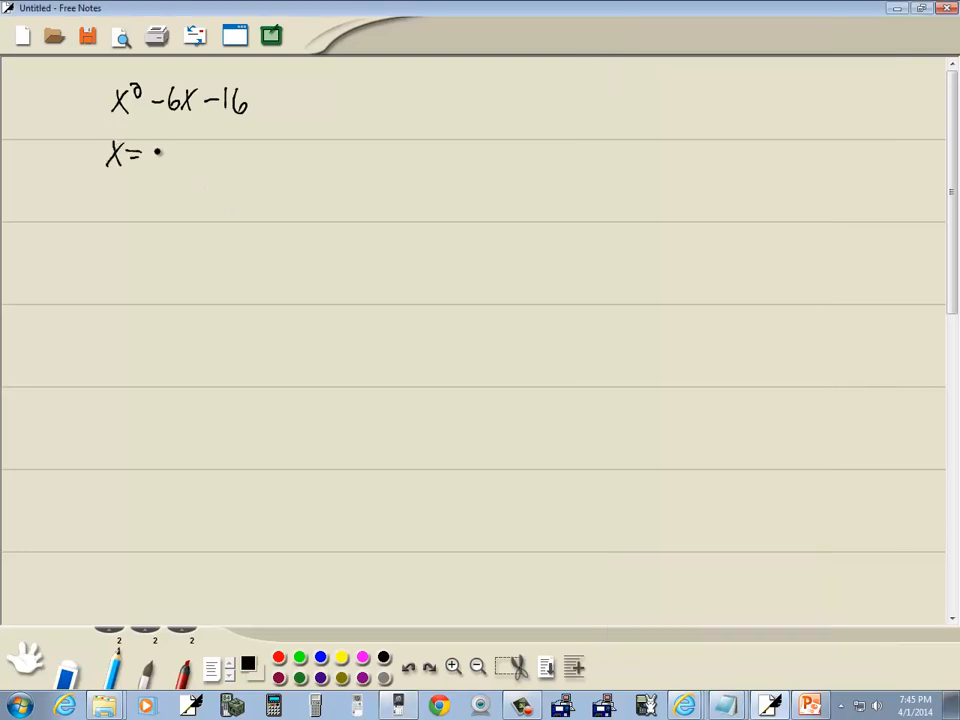
- Write x = −2 in the notes, then trace right and find the second root
drag(150, 152, 180, 155)
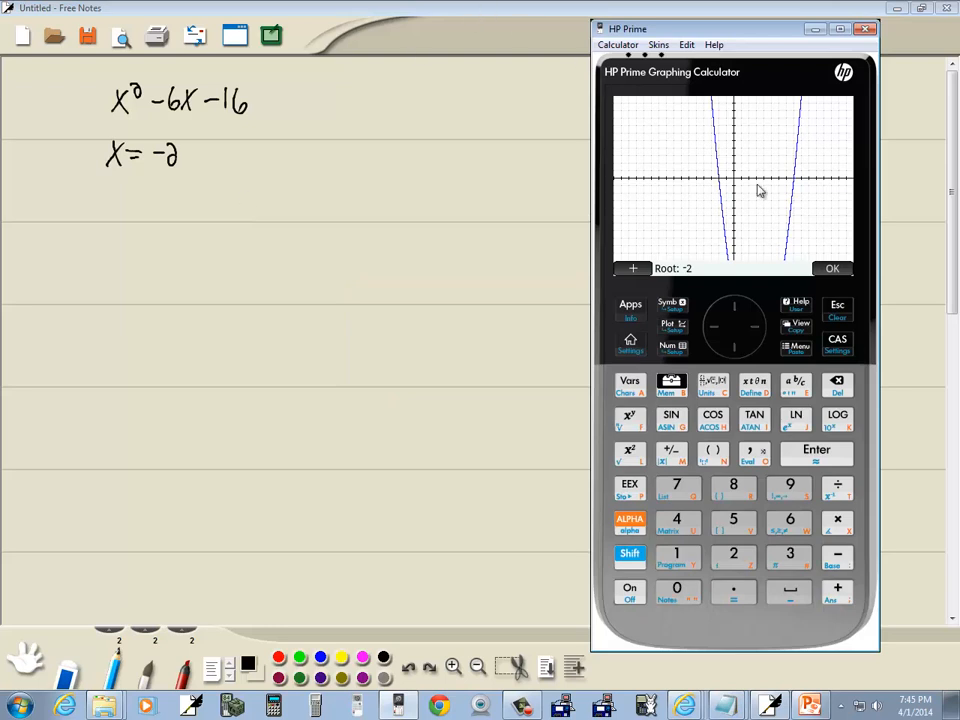
mouse_move(760, 185)
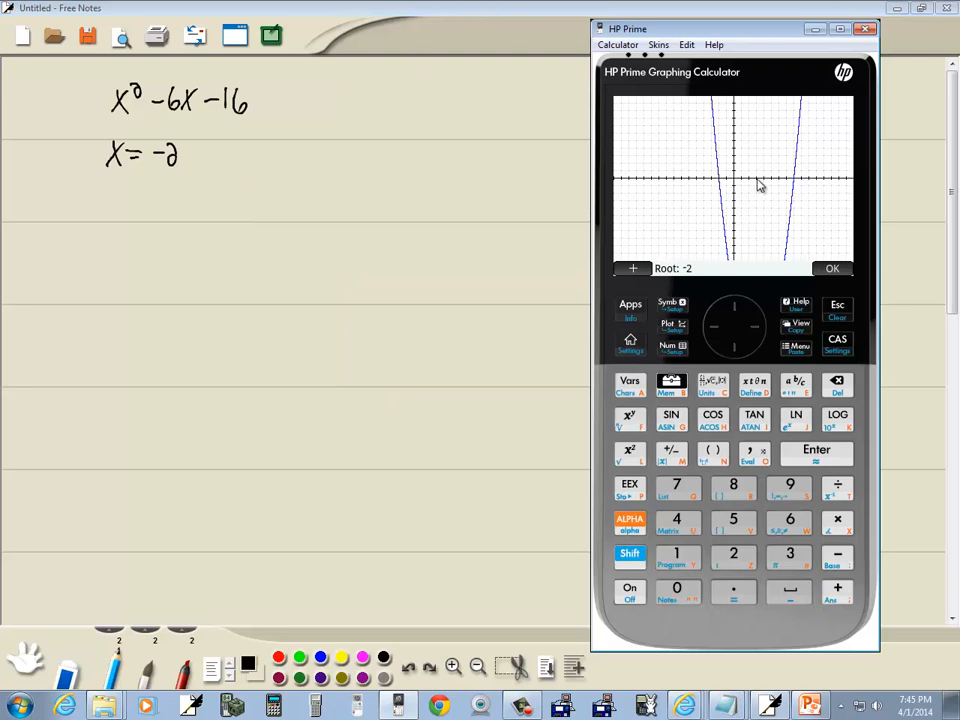
mouse_move(782, 185)
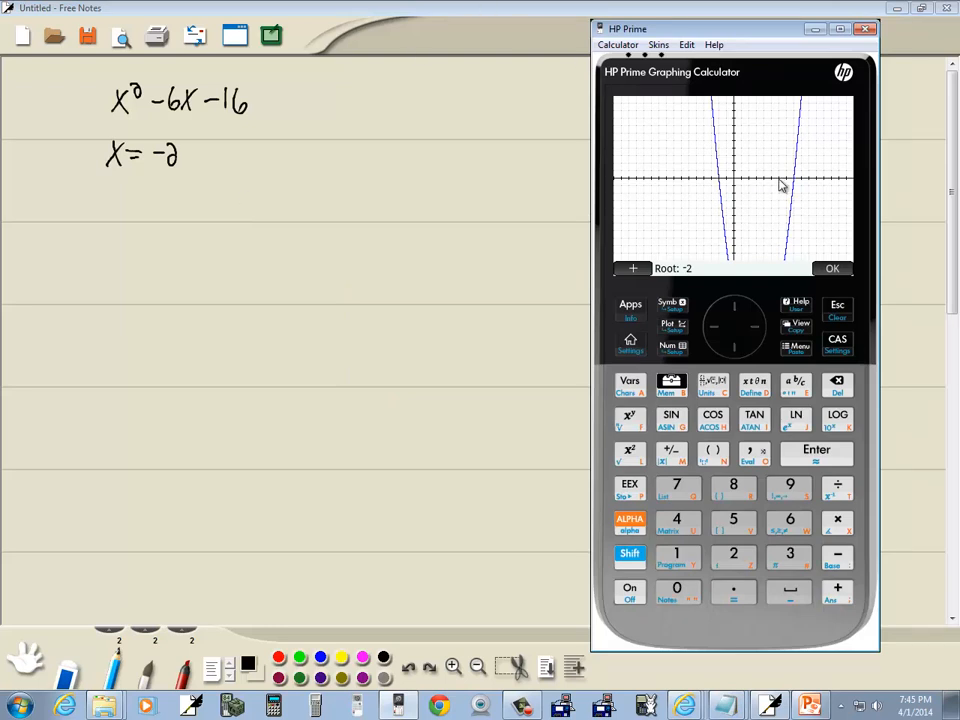
mouse_move(800, 295)
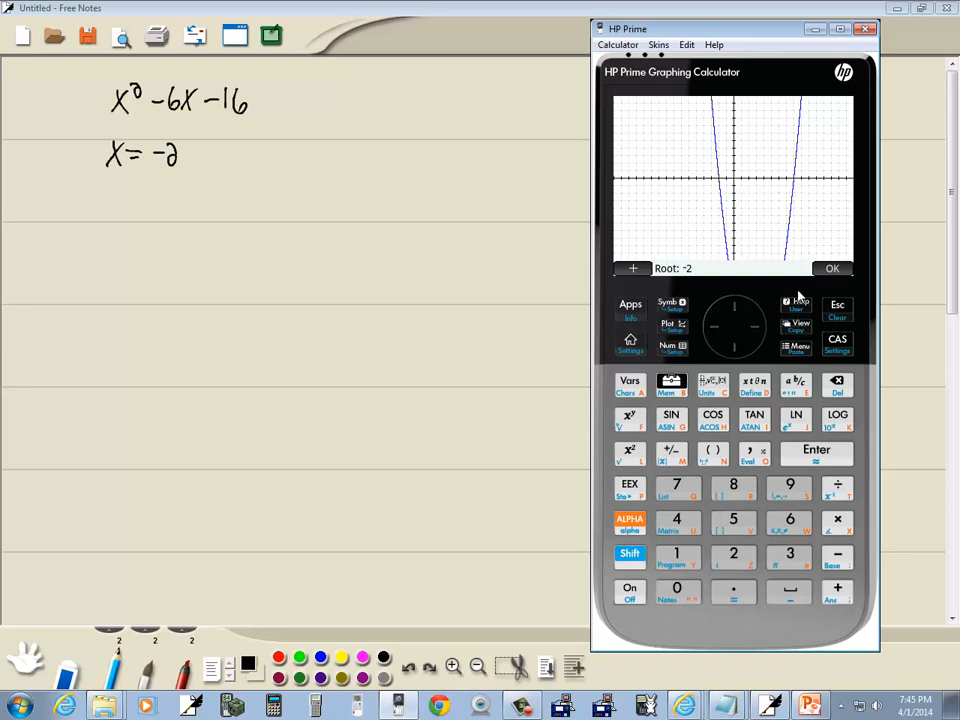
mouse_move(825, 285)
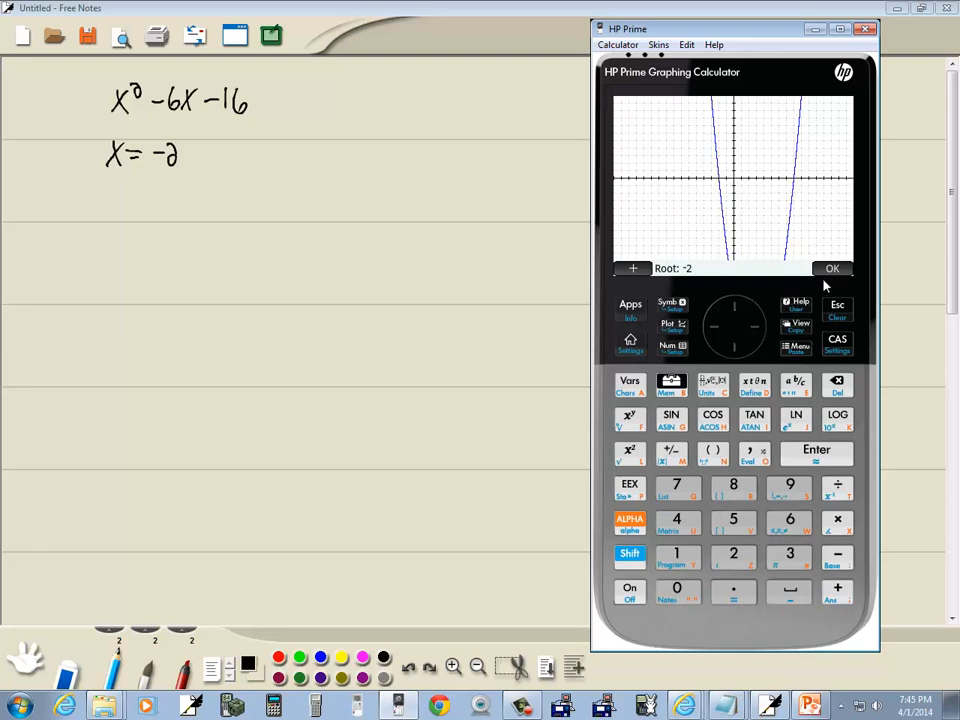
click(833, 268)
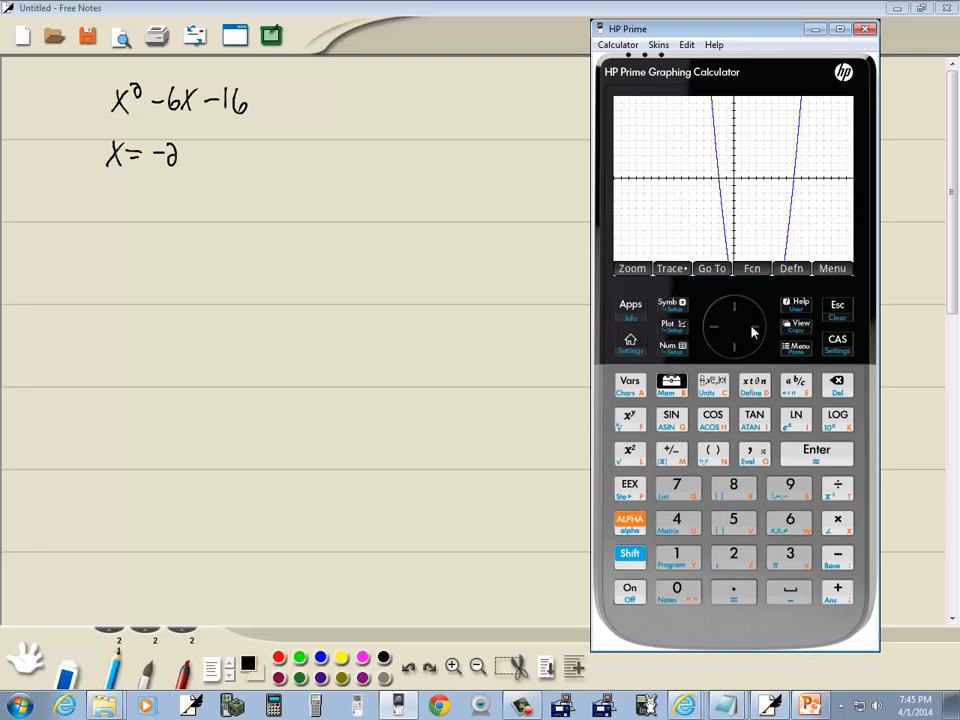
click(752, 328)
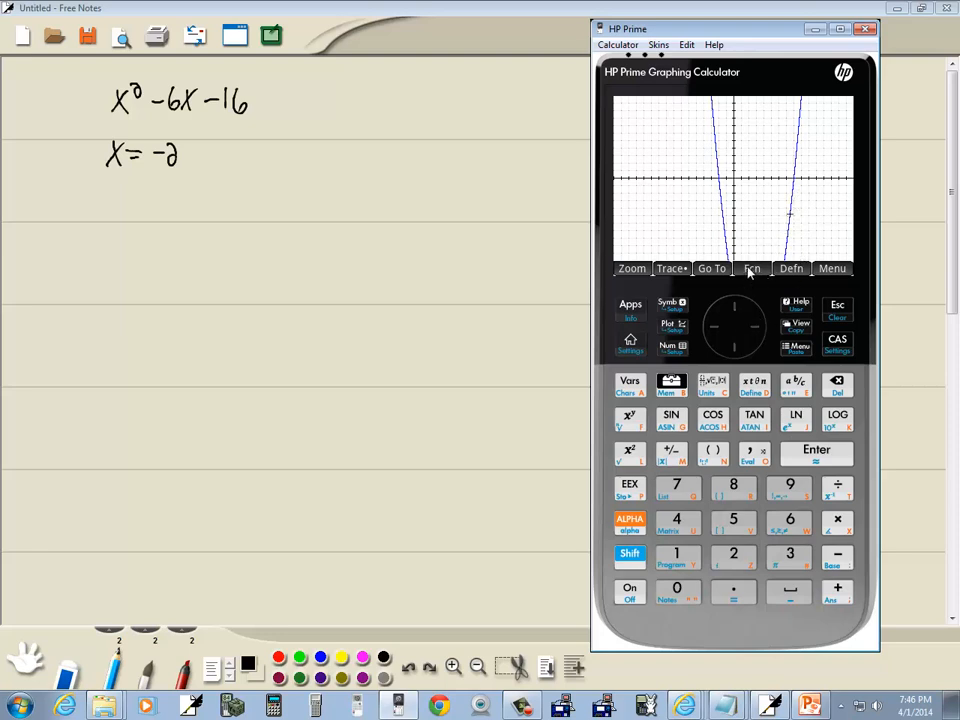
click(752, 268)
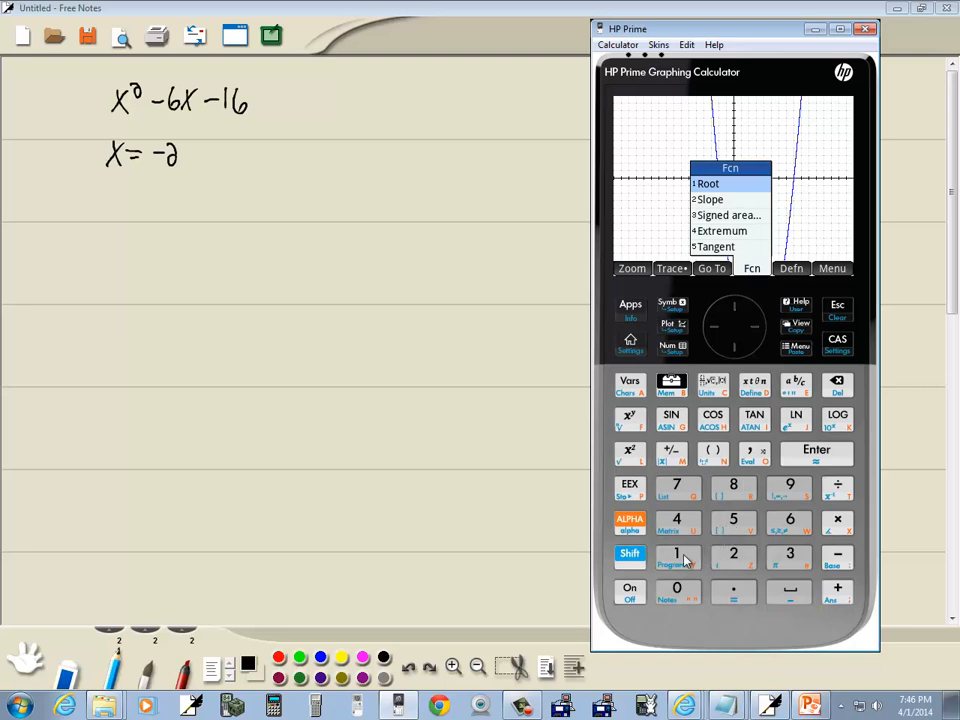
click(708, 183)
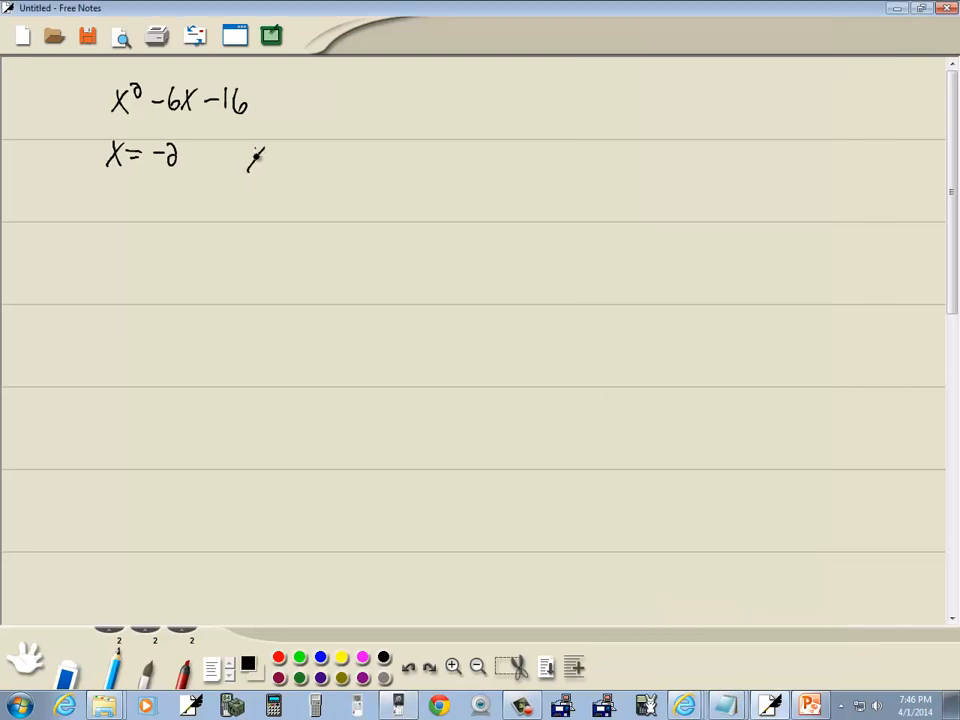
- Write x = 8, draw red arrows, and derive factors x+2=0 and x−8=0
drag(245, 160, 305, 160)
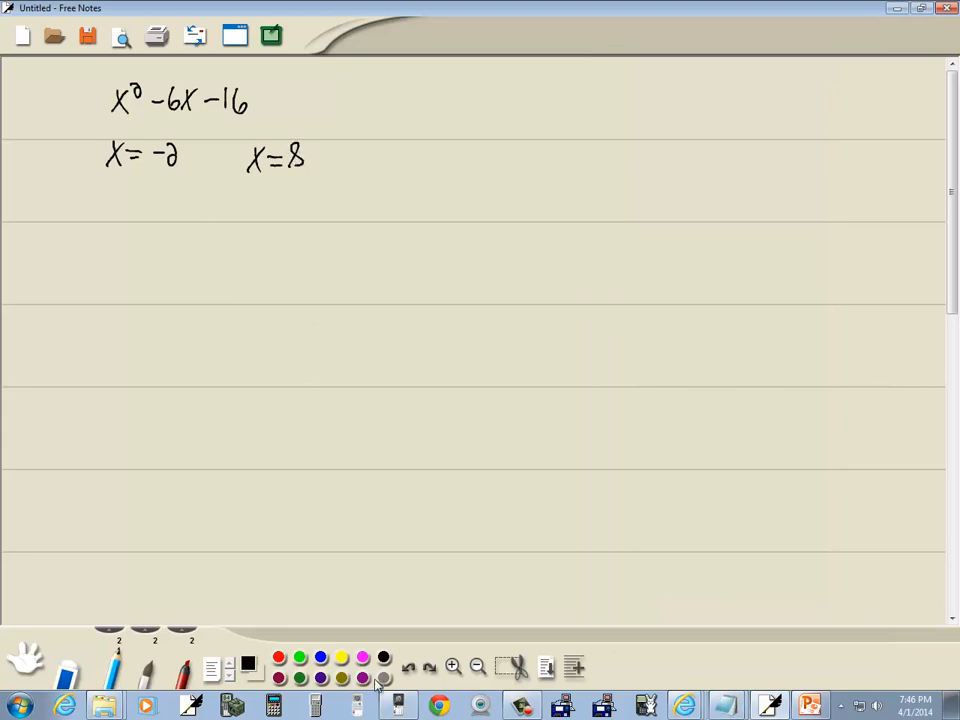
click(278, 657)
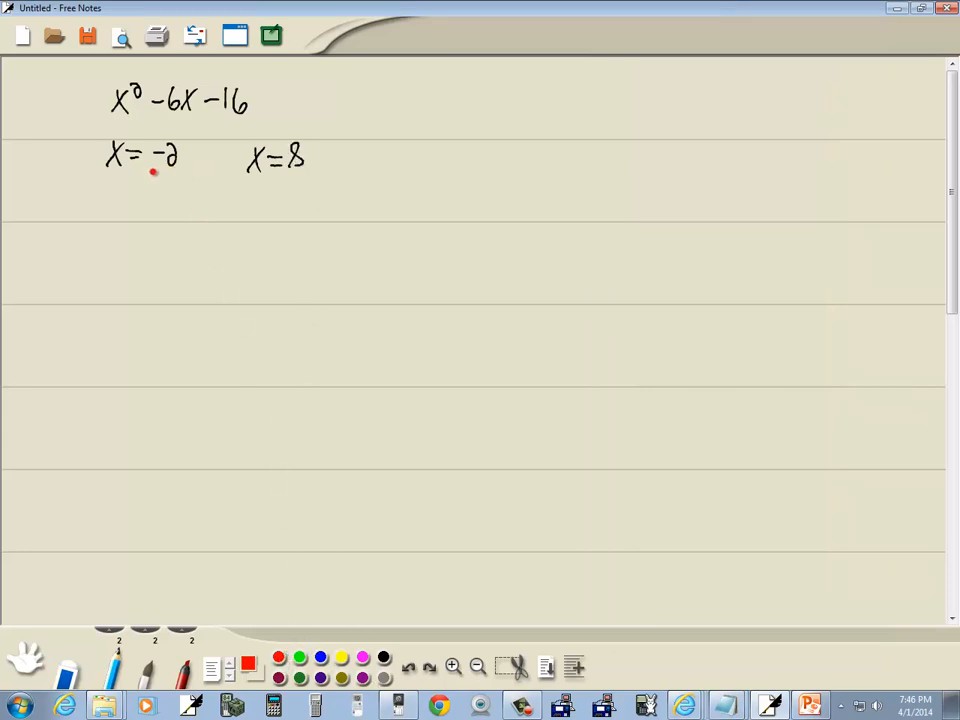
drag(148, 170, 165, 180)
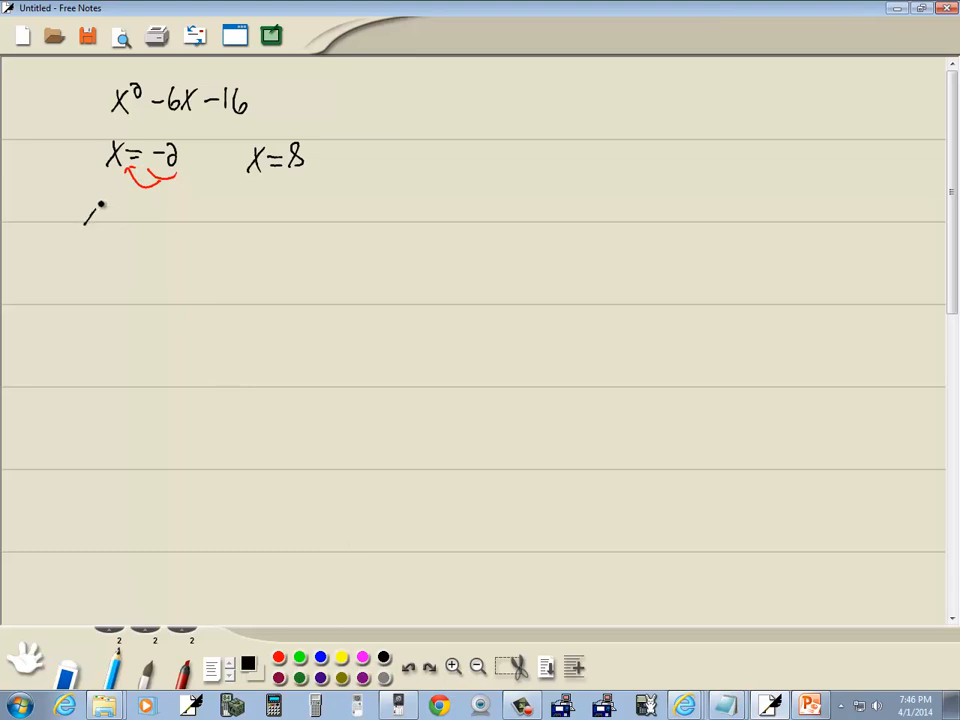
drag(85, 215, 165, 218)
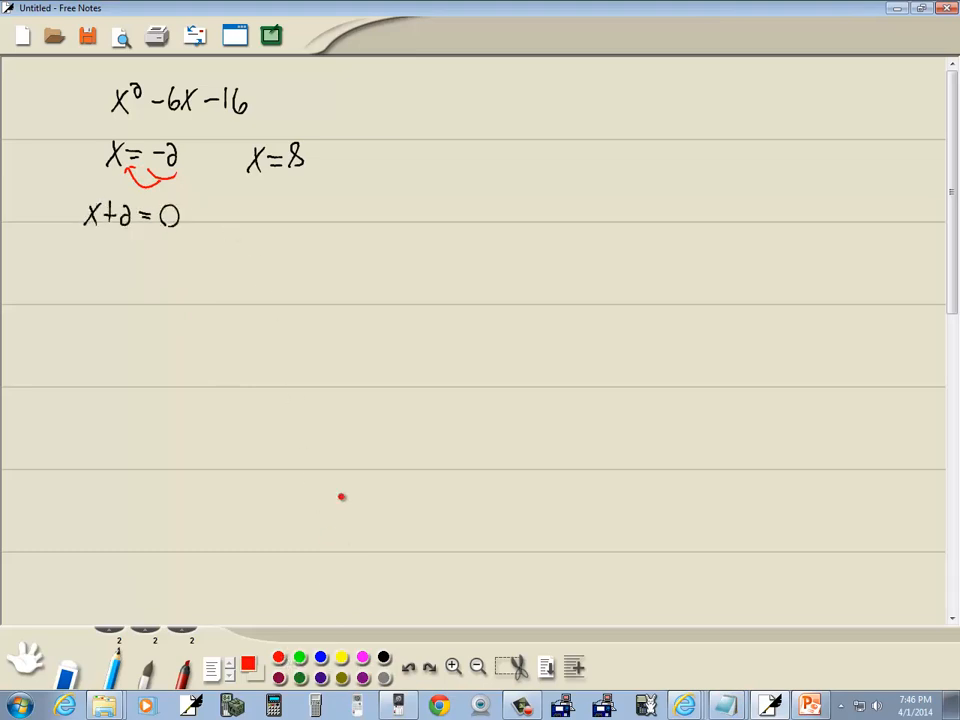
drag(255, 170, 300, 175)
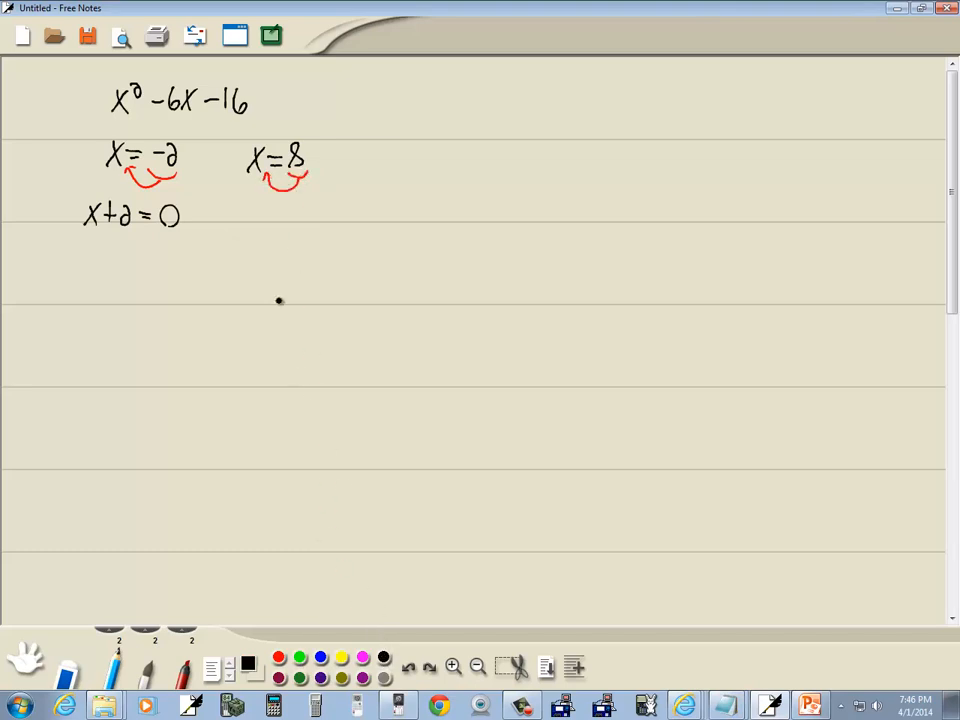
drag(250, 218, 315, 220)
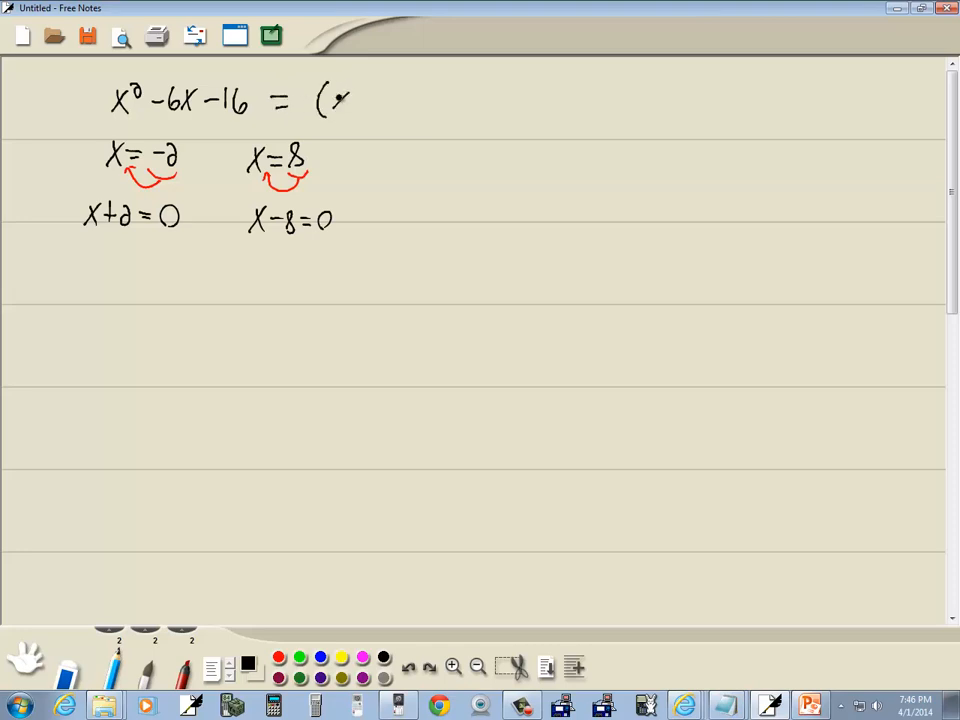
- Write the factored form (x+2)(x−8) and begin labelling problem 2
drag(330, 100, 410, 105)
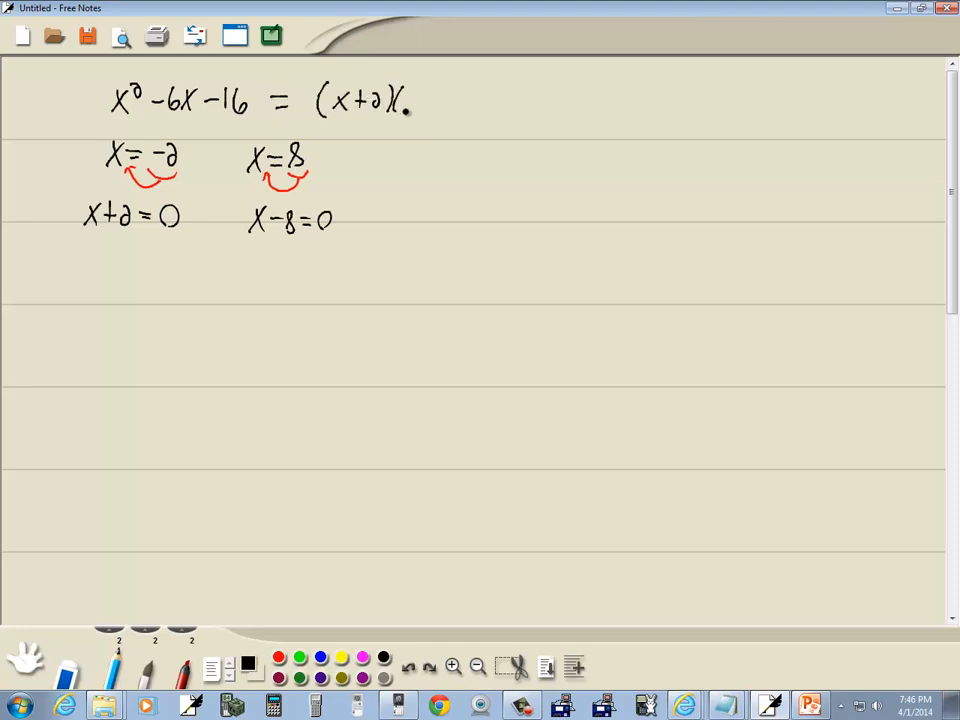
drag(398, 100, 460, 105)
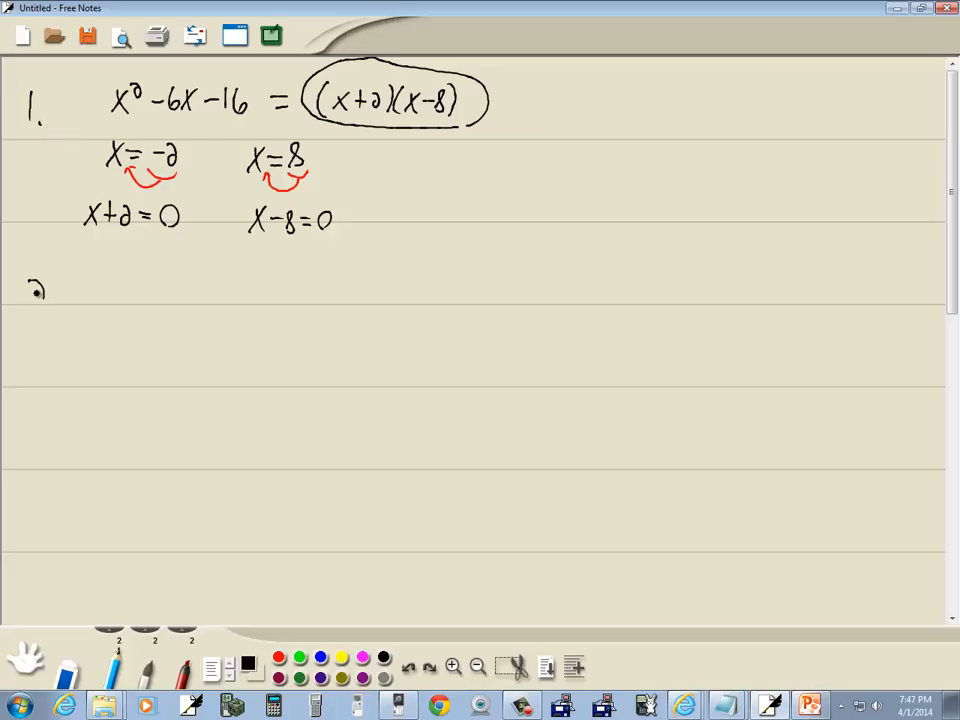
drag(80, 305, 145, 295)
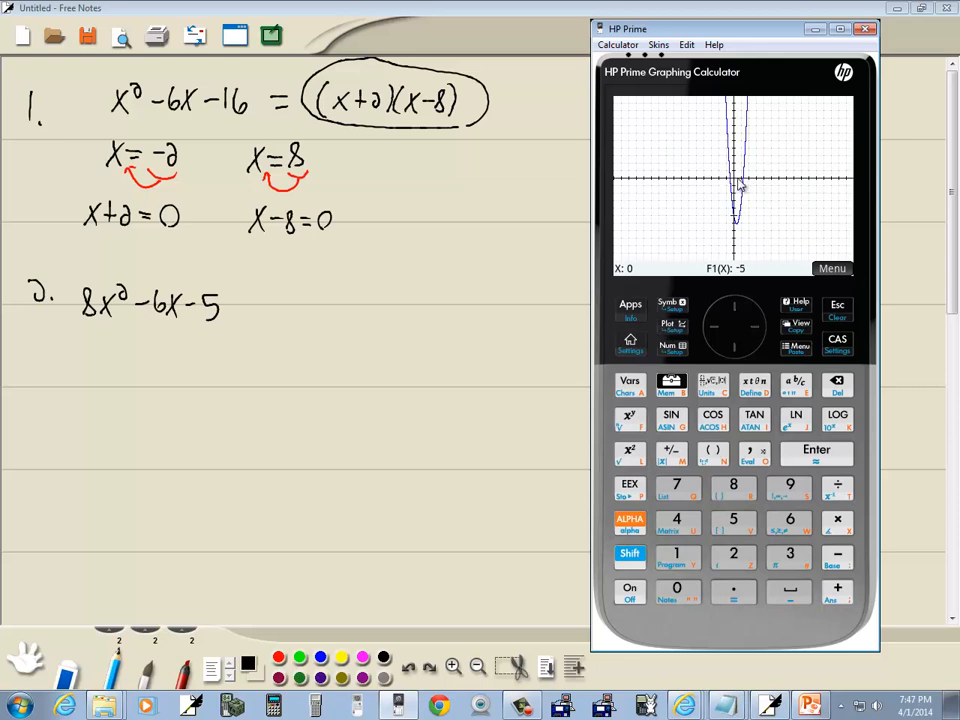
mouse_move(815, 253)
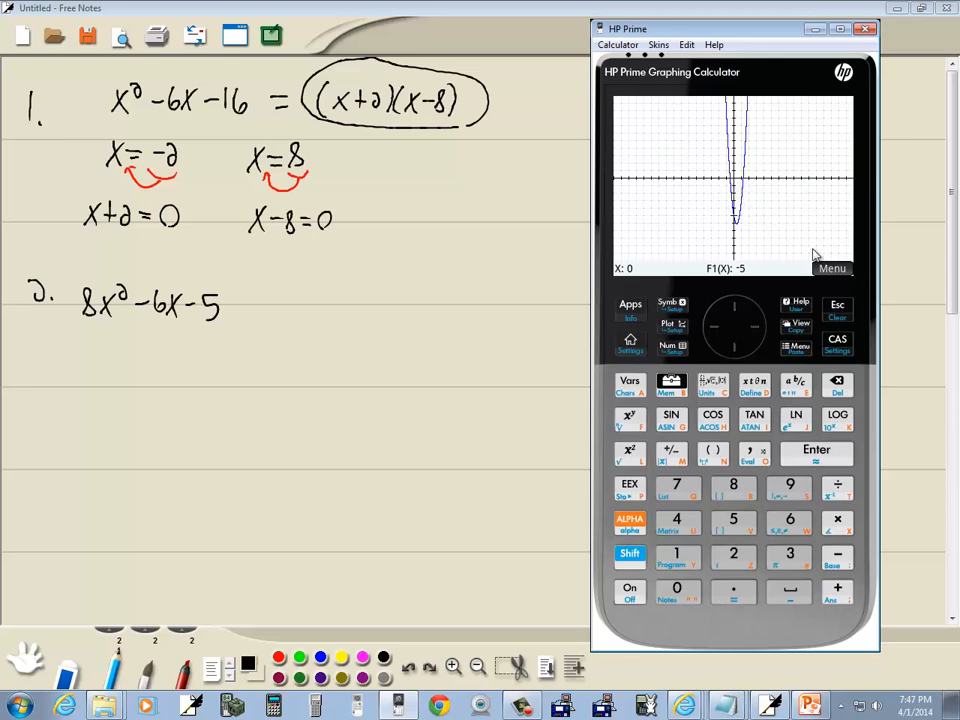
- Run Fcn > Root on the 8x²−6x−5 graph to get 1.25, then accept it
click(833, 268)
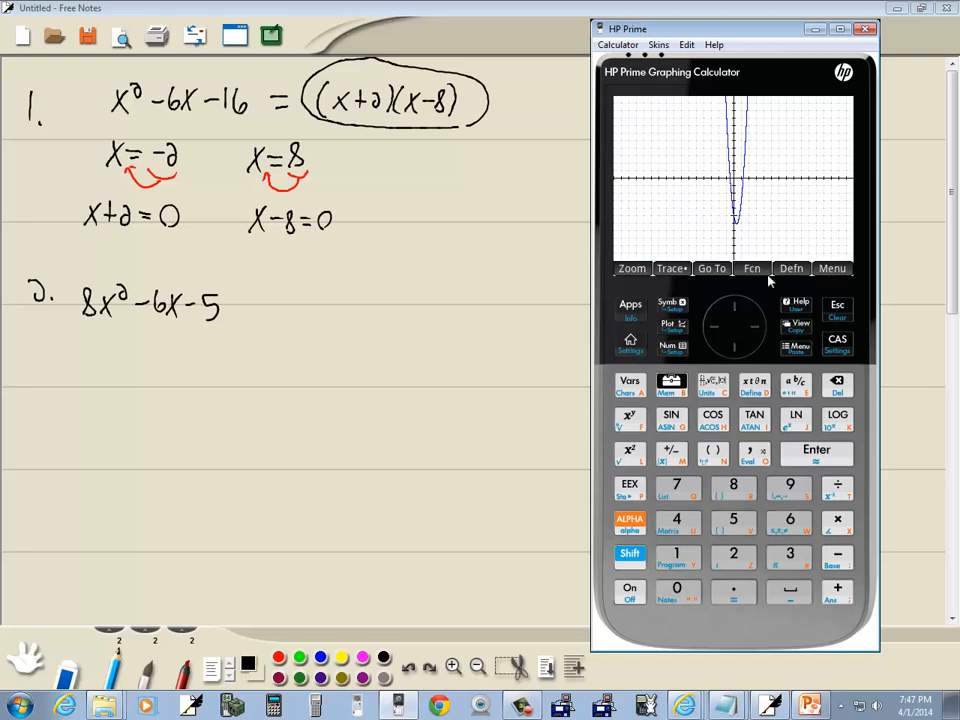
click(752, 268)
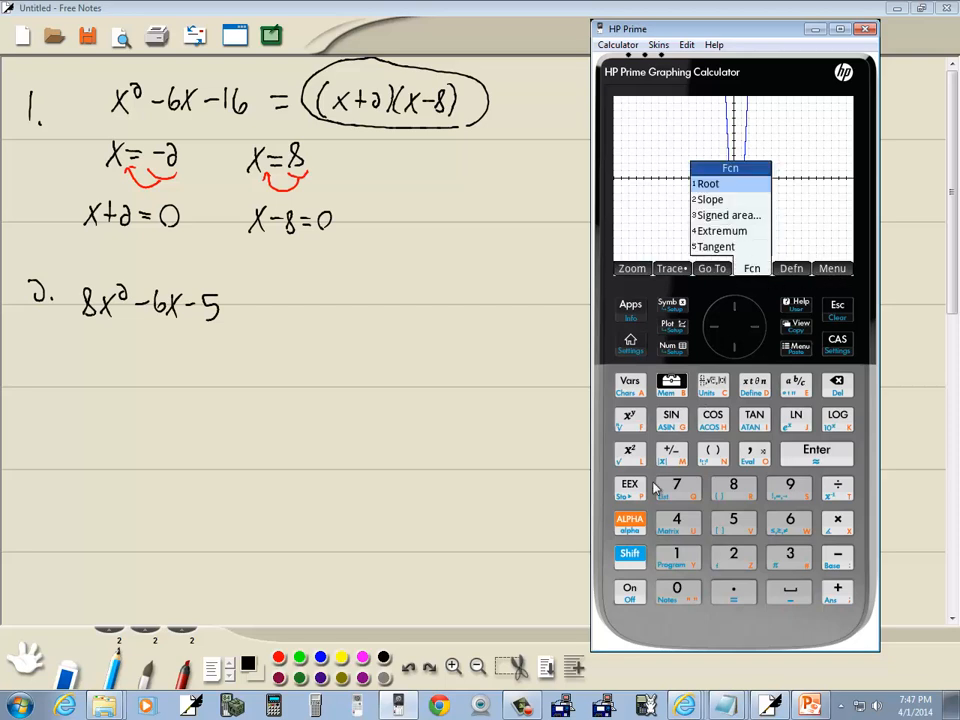
click(708, 183)
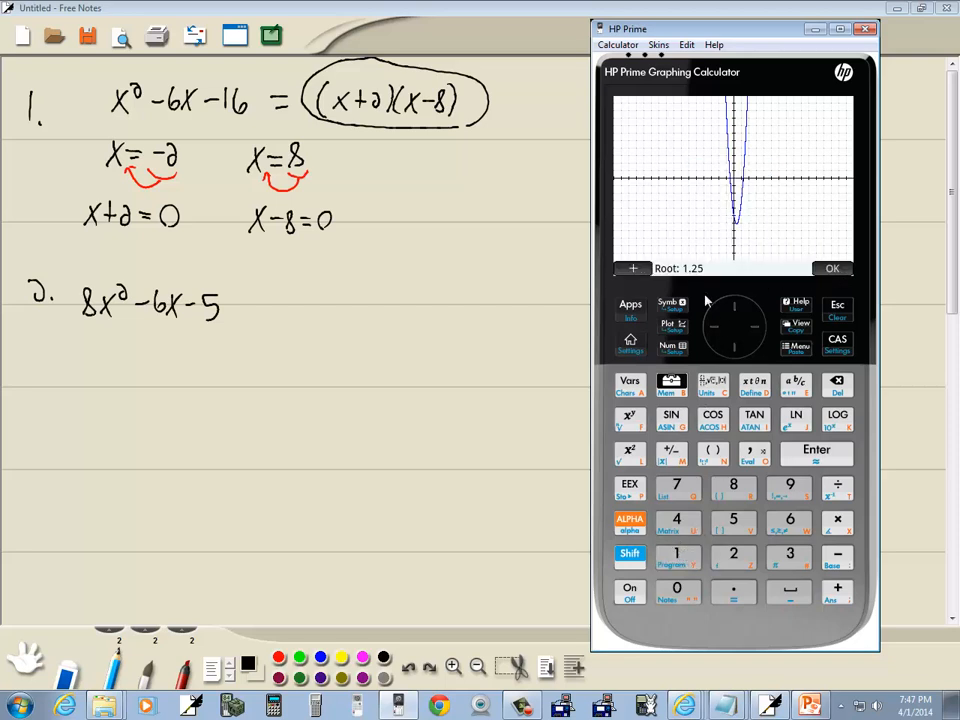
mouse_move(713, 280)
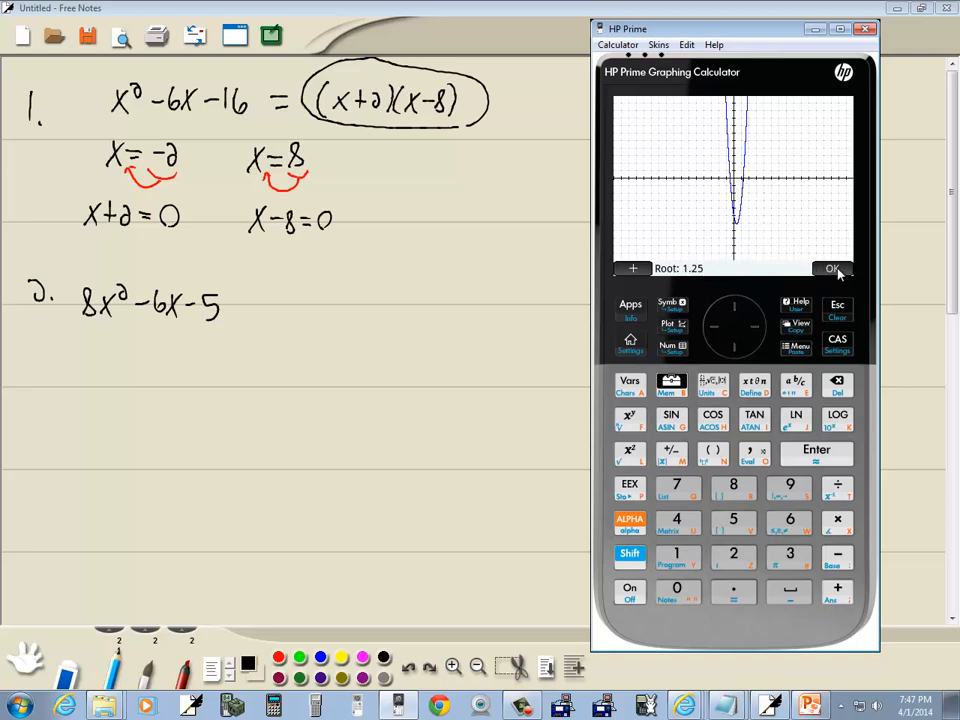
click(836, 268)
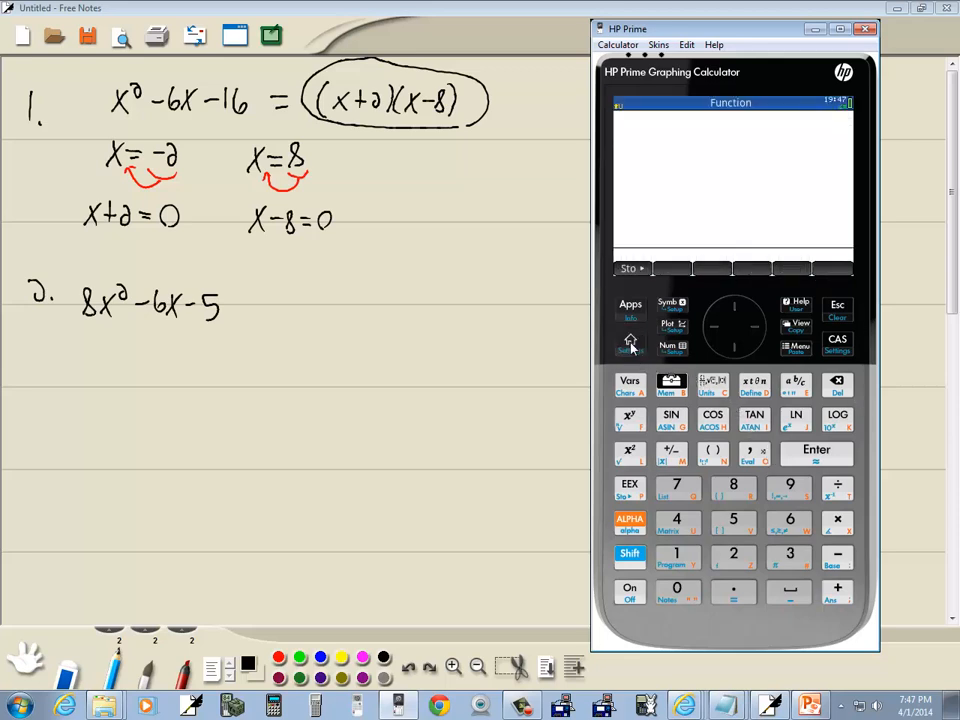
- Insert the Function app's stored Root on the home screen and evaluate it as 5/4
click(630, 384)
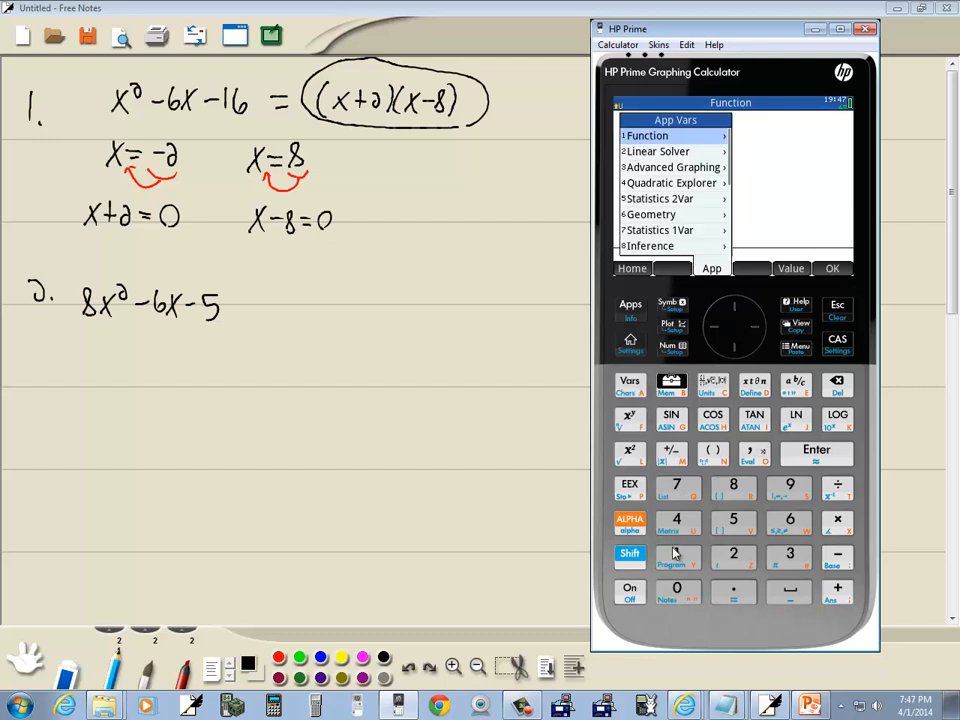
click(647, 135)
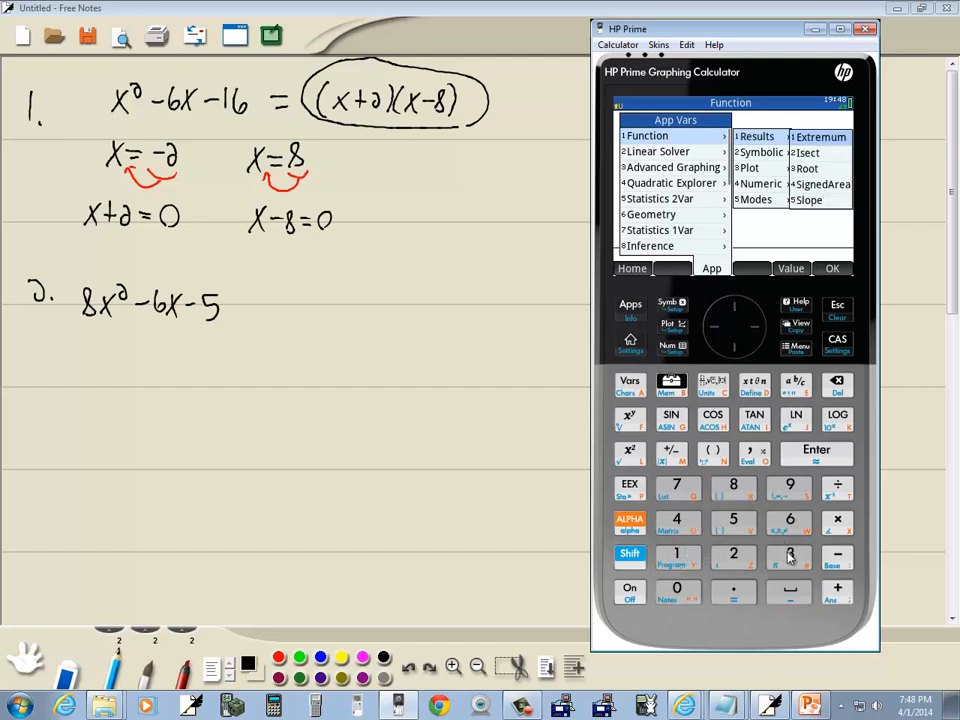
click(806, 168)
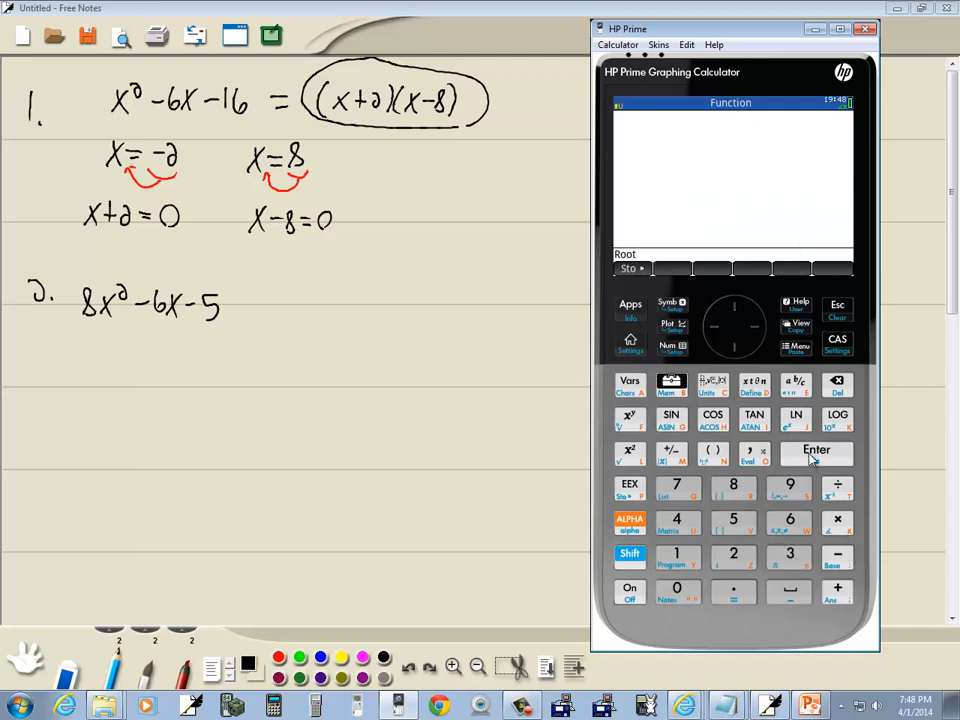
click(816, 449)
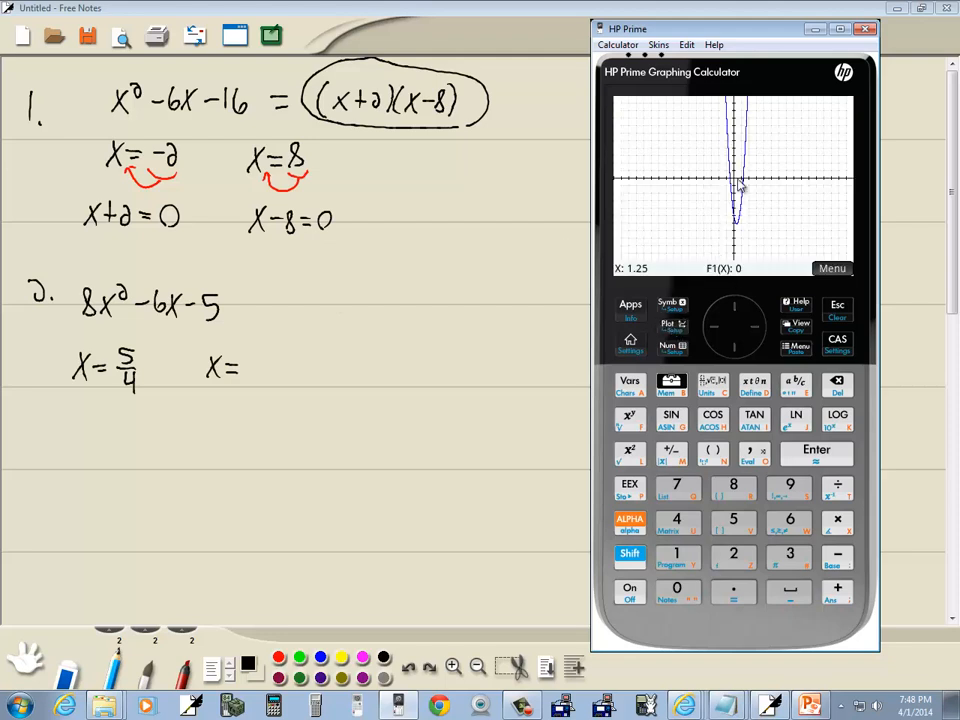
mouse_move(728, 188)
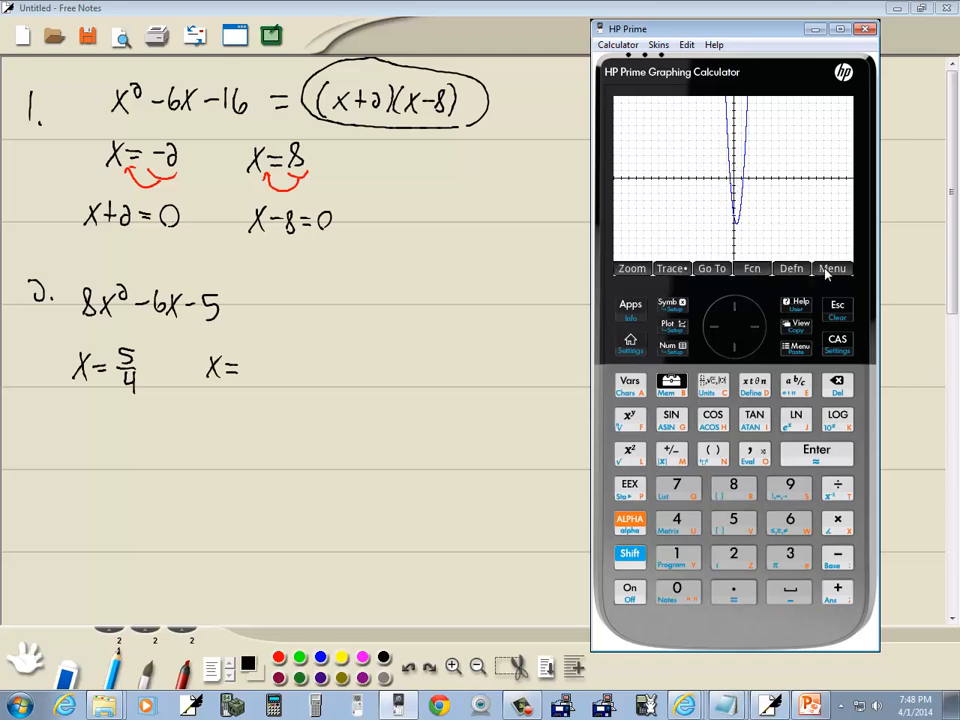
- Find the second root −0.5 and insert the stored Root value on the home screen
click(751, 268)
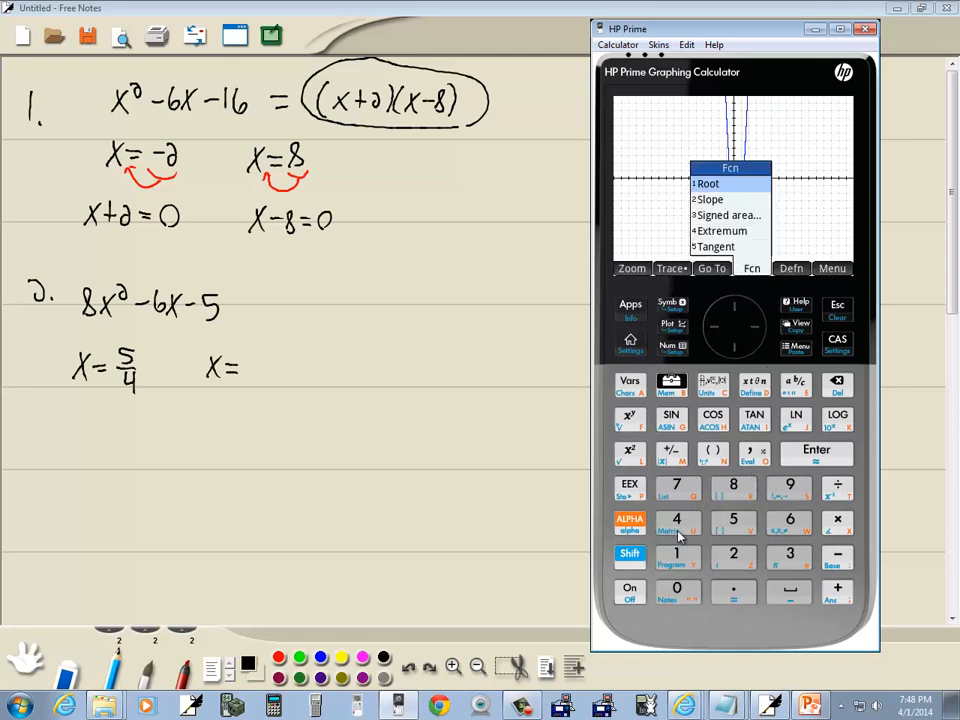
click(708, 183)
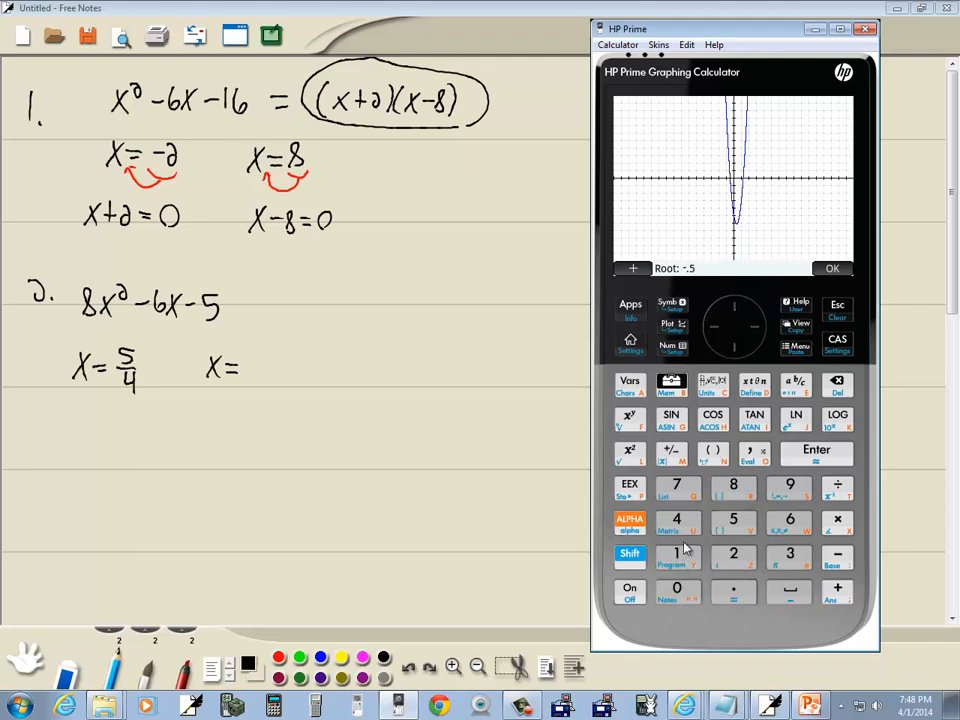
mouse_move(670, 453)
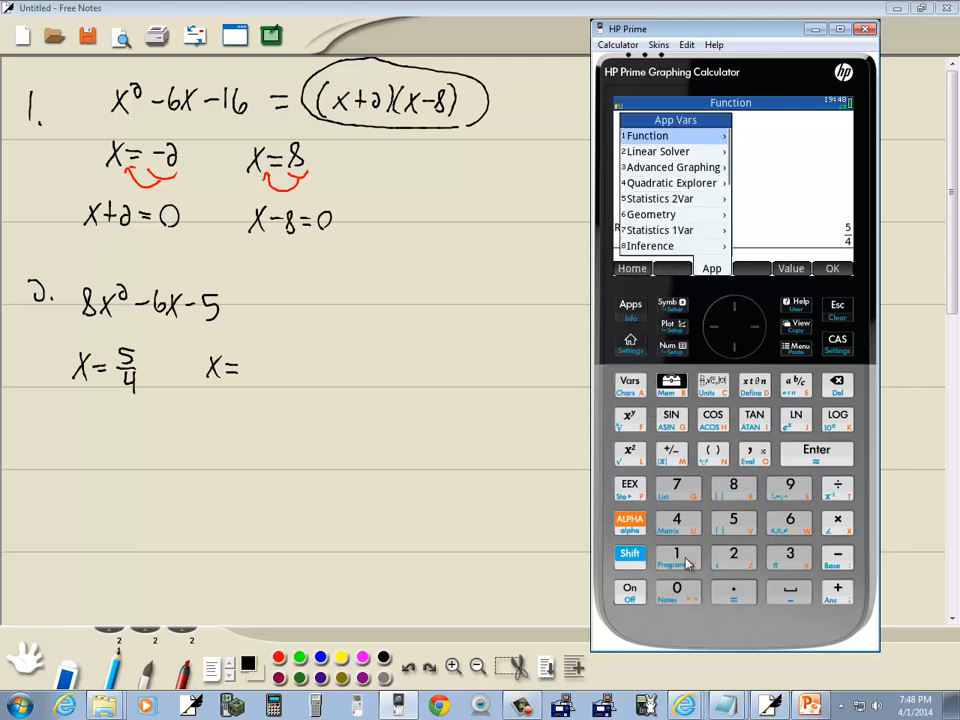
click(648, 135)
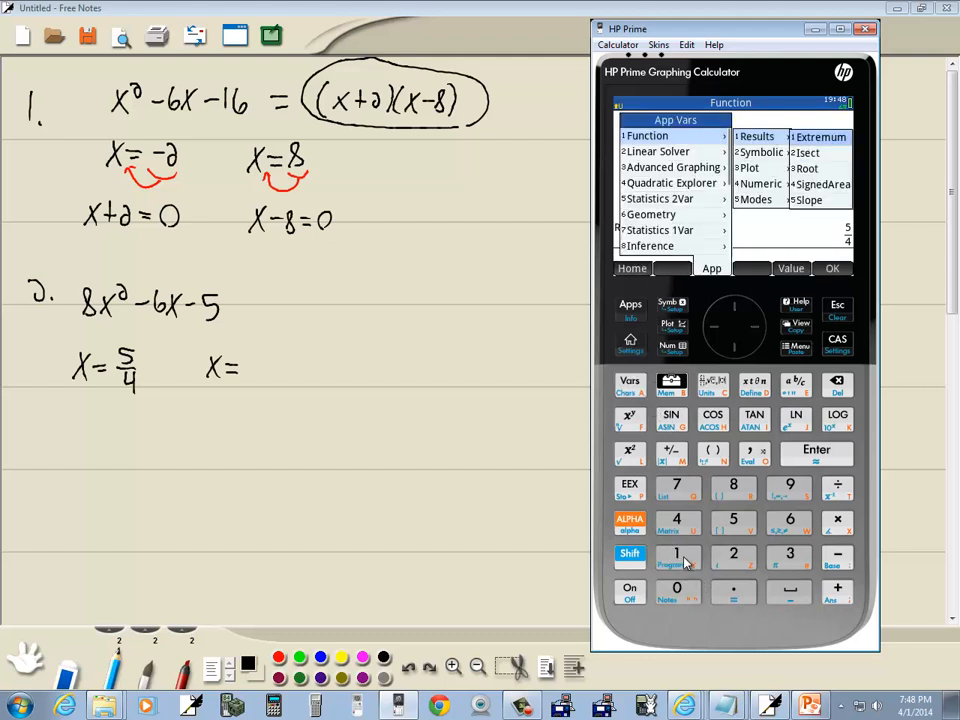
click(805, 168)
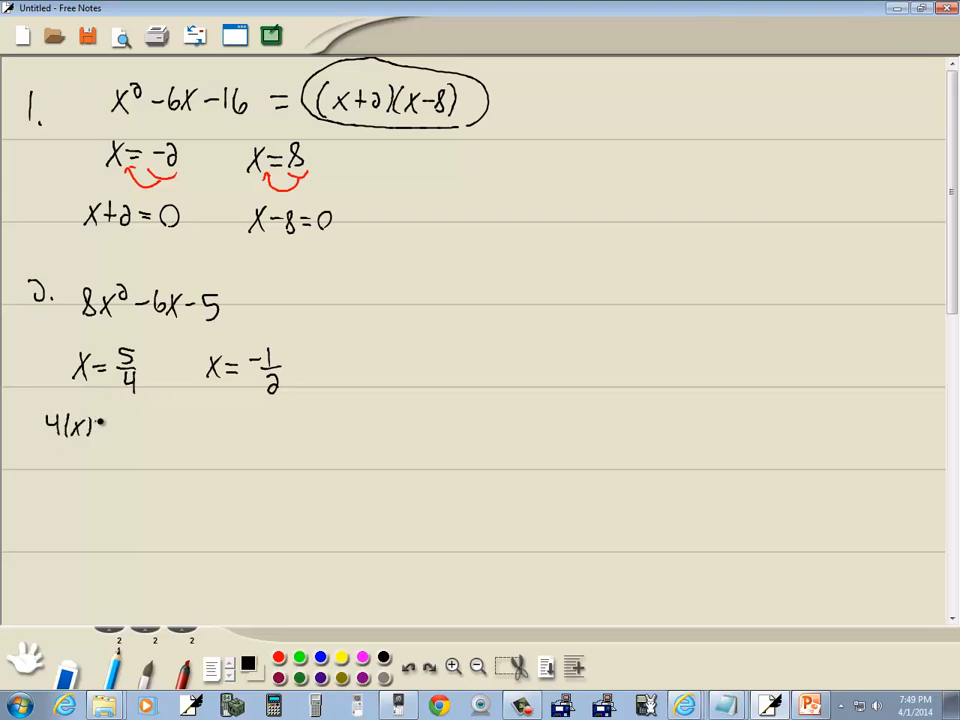
- Multiply out to 4x=5 and 2x=−1, add red arrows, and write 4x−5=0 and 2x+1=0
text(=4(5/4)   2(x)=)
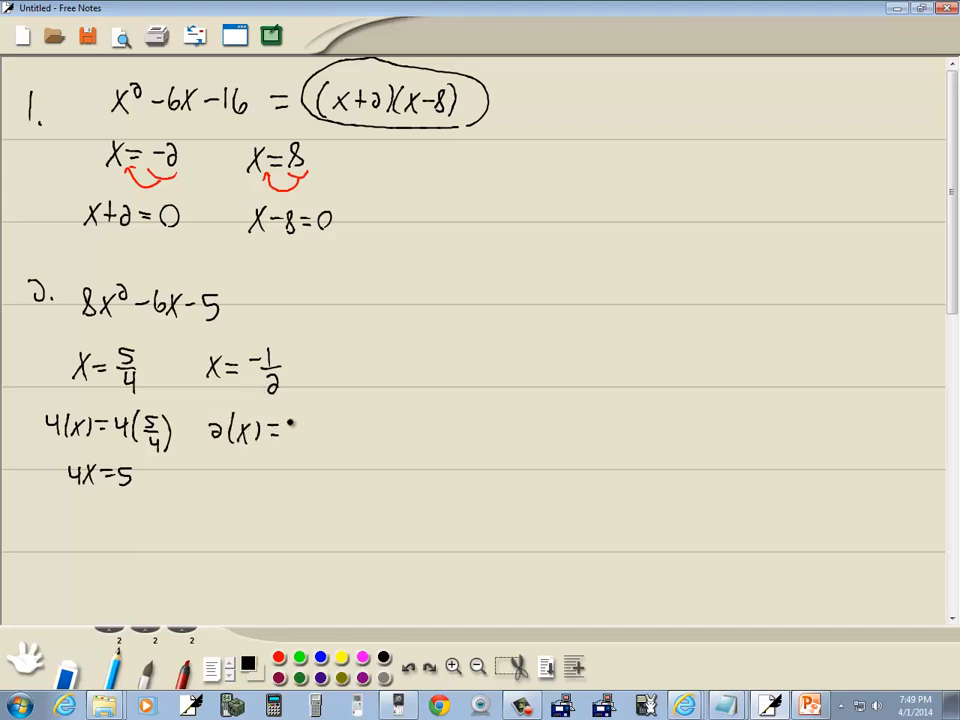
drag(300, 425, 355, 430)
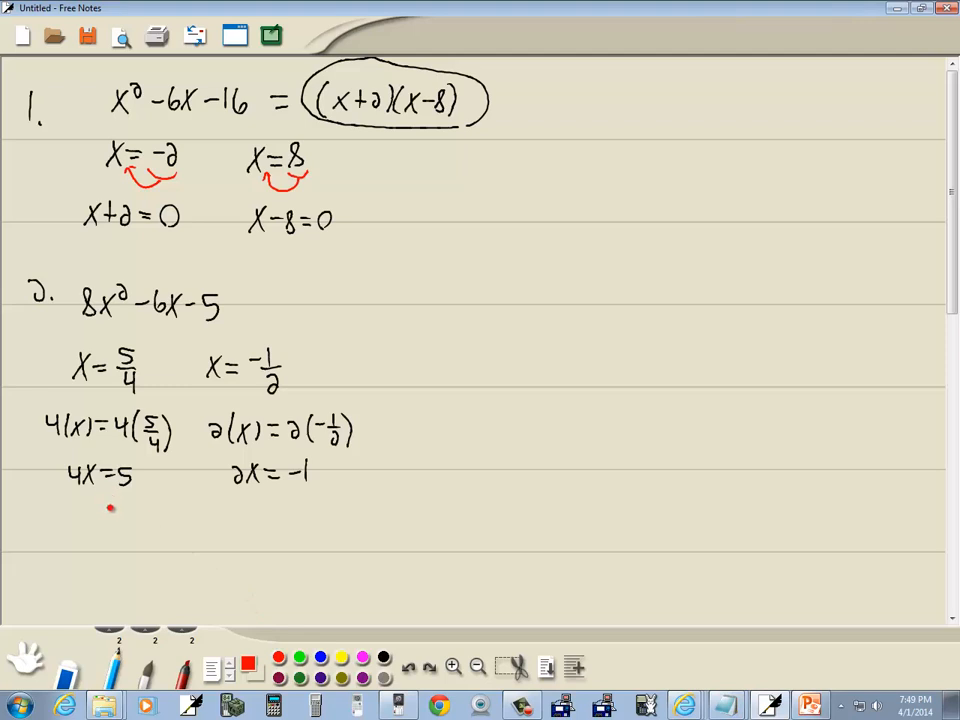
drag(90, 500, 130, 490)
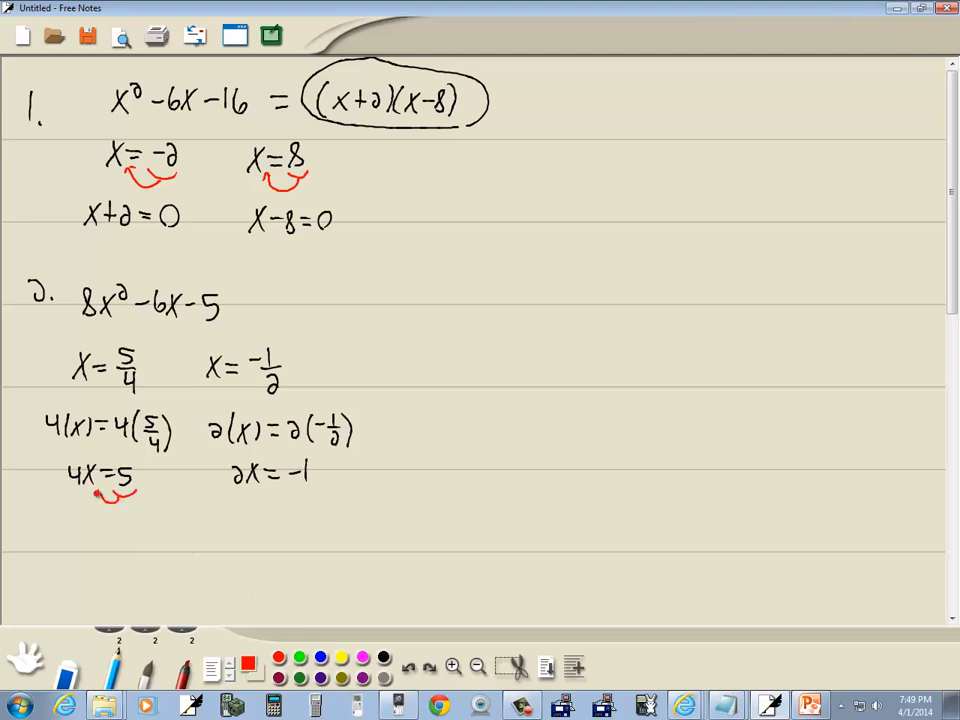
drag(258, 490, 300, 490)
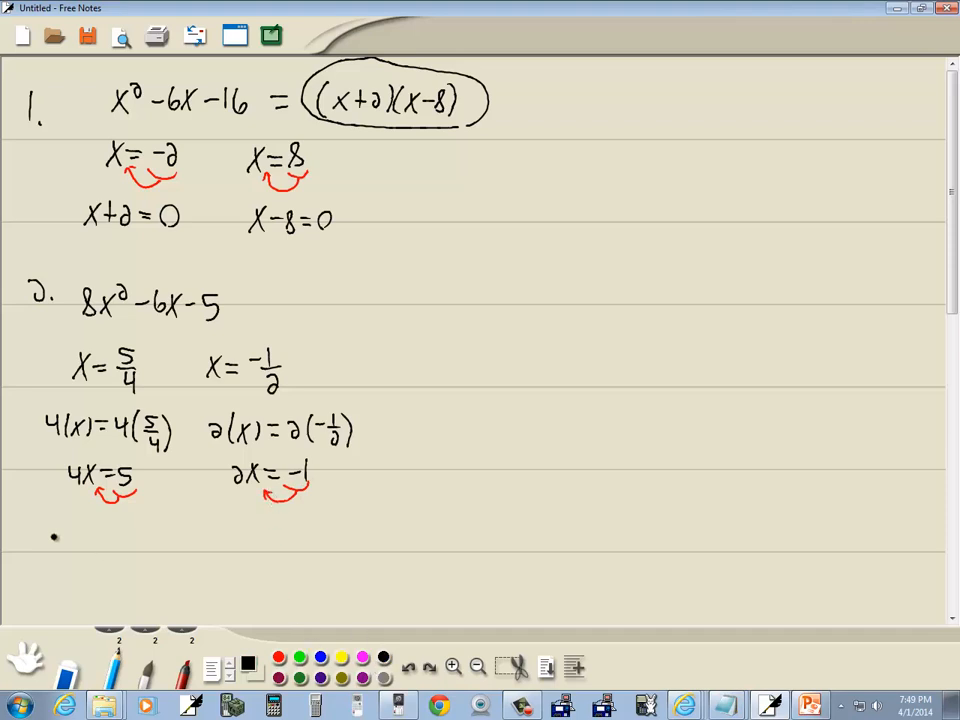
drag(60, 540, 110, 540)
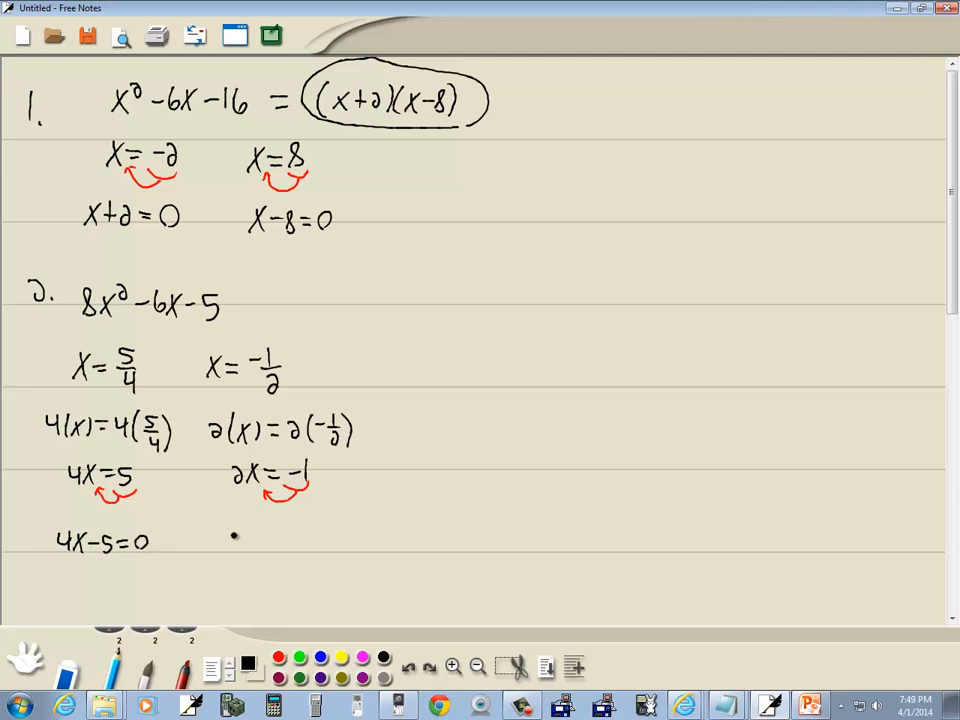
text(2x+1=0)
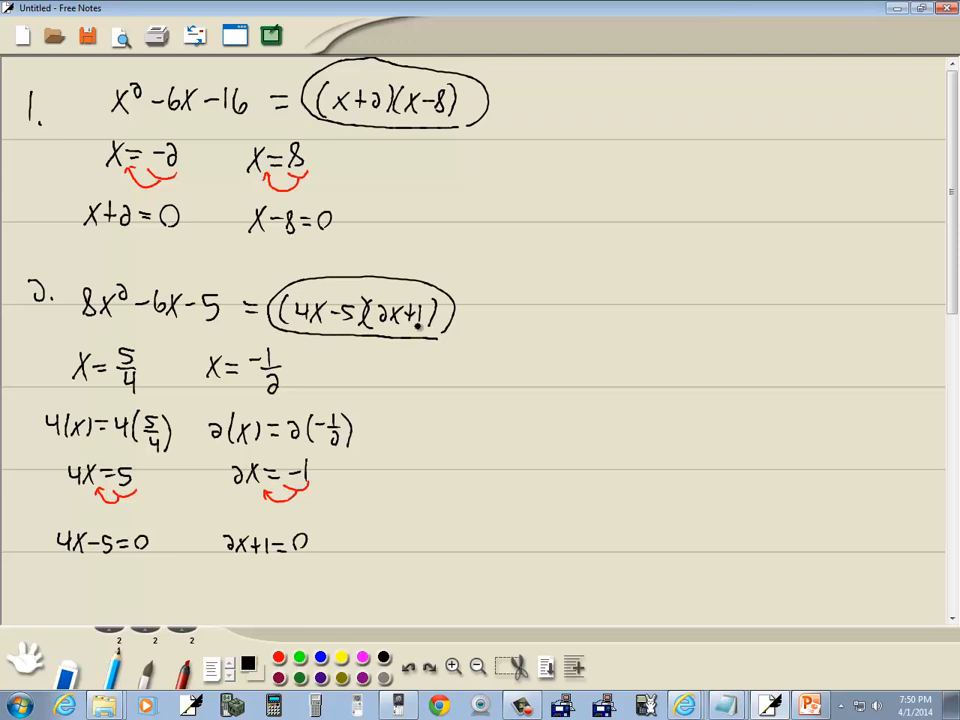
- Scroll down the page and write problem 3, x²+20x−1500
scroll(down, 3)
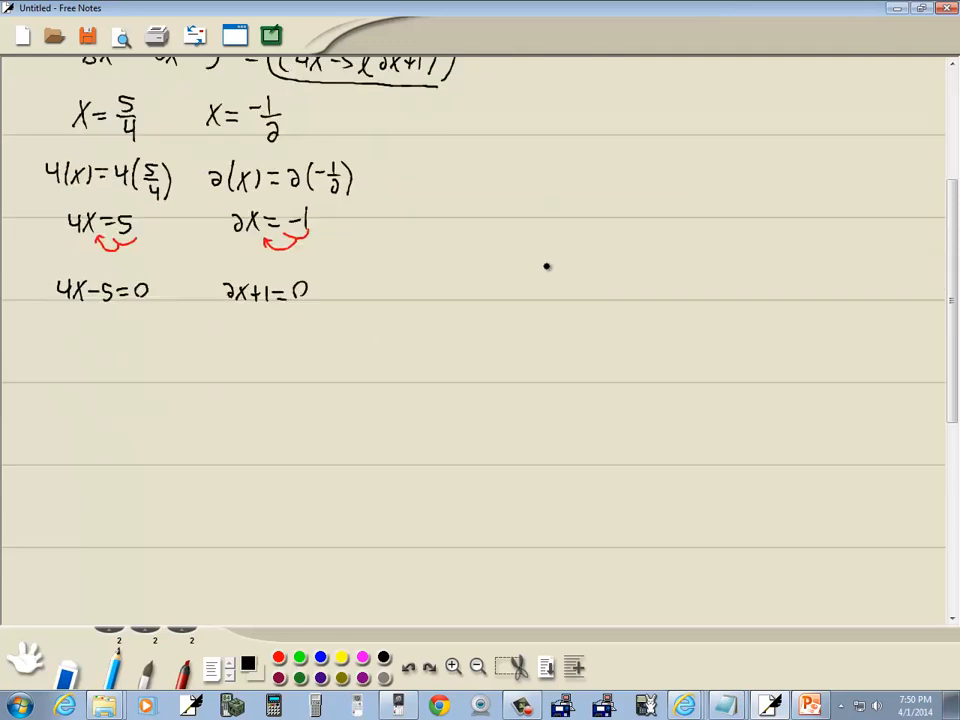
scroll(down, 3)
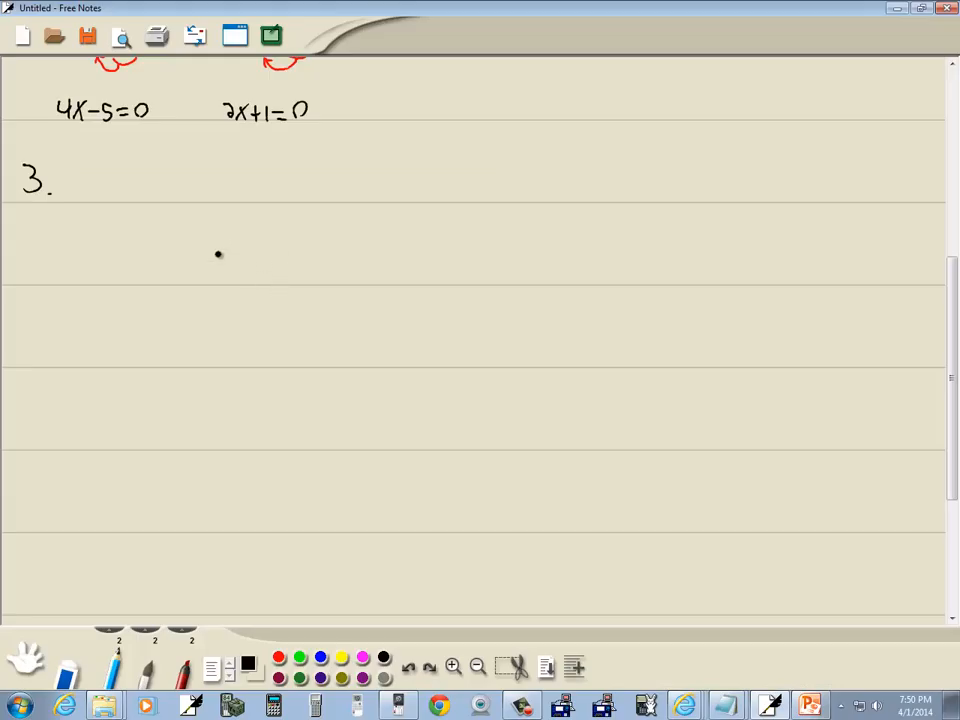
drag(85, 195, 150, 195)
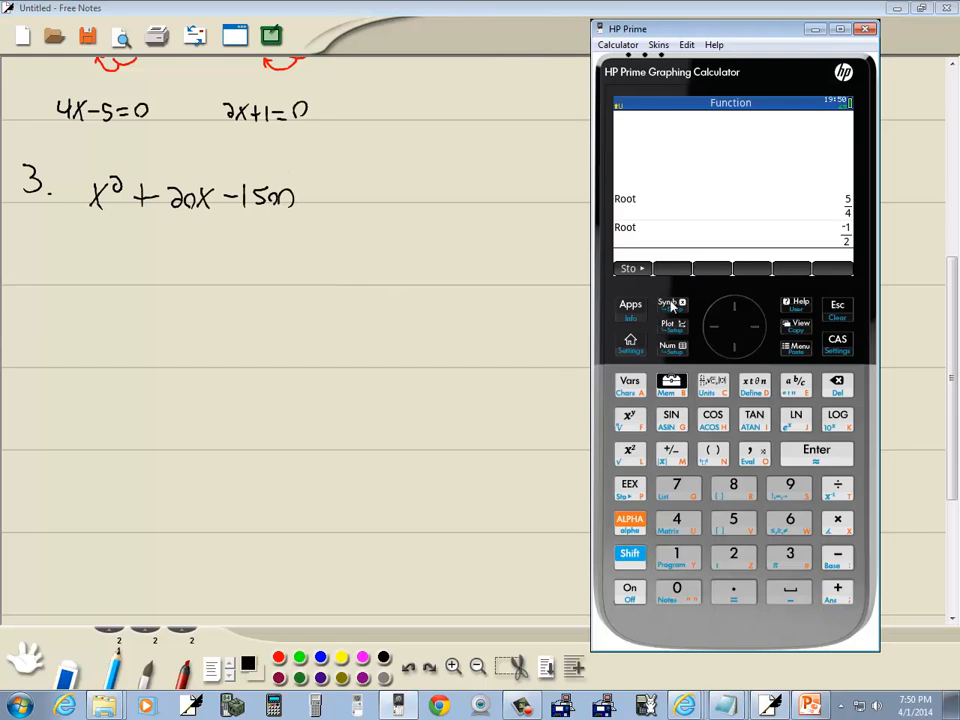
- Replace F1 with X²+20X−1500 in Symbolic View and plot it
click(668, 307)
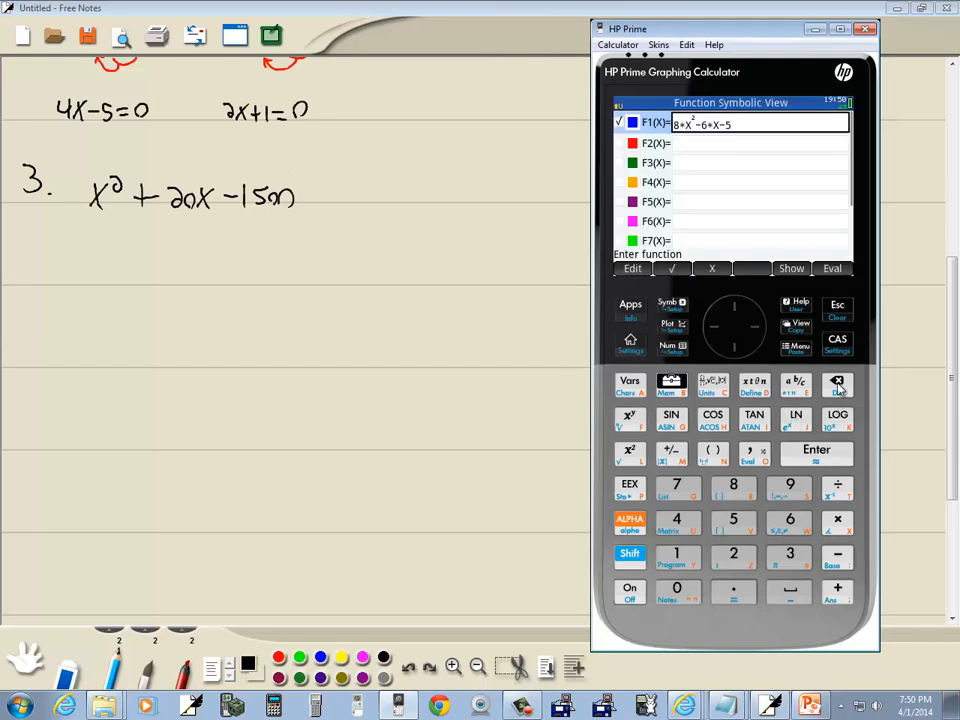
click(837, 385)
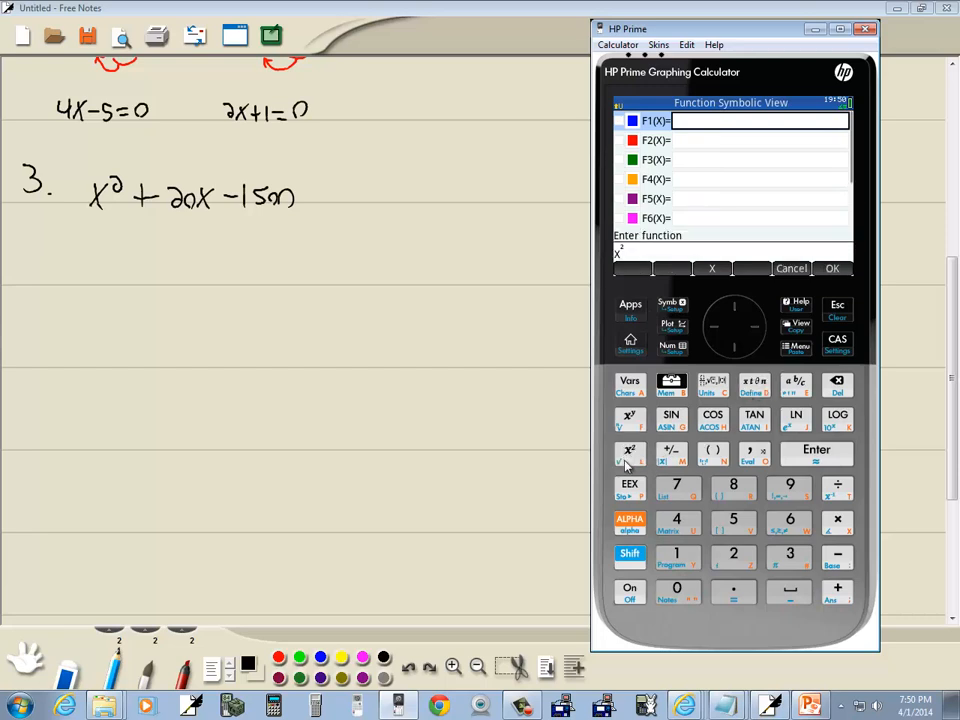
mouse_move(838, 590)
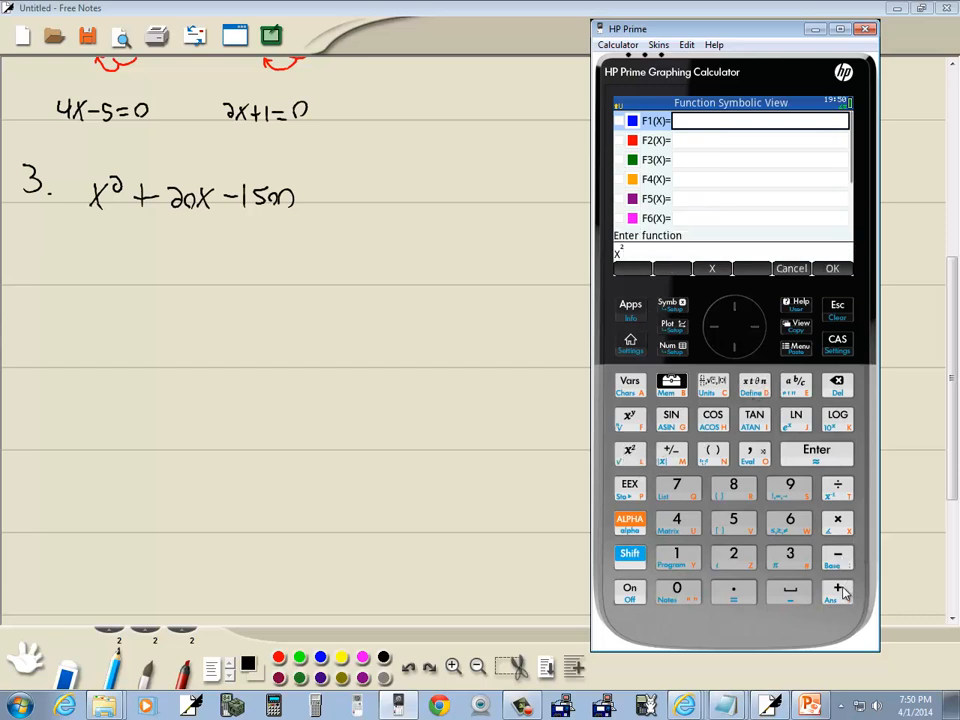
text(+20*X-1500)
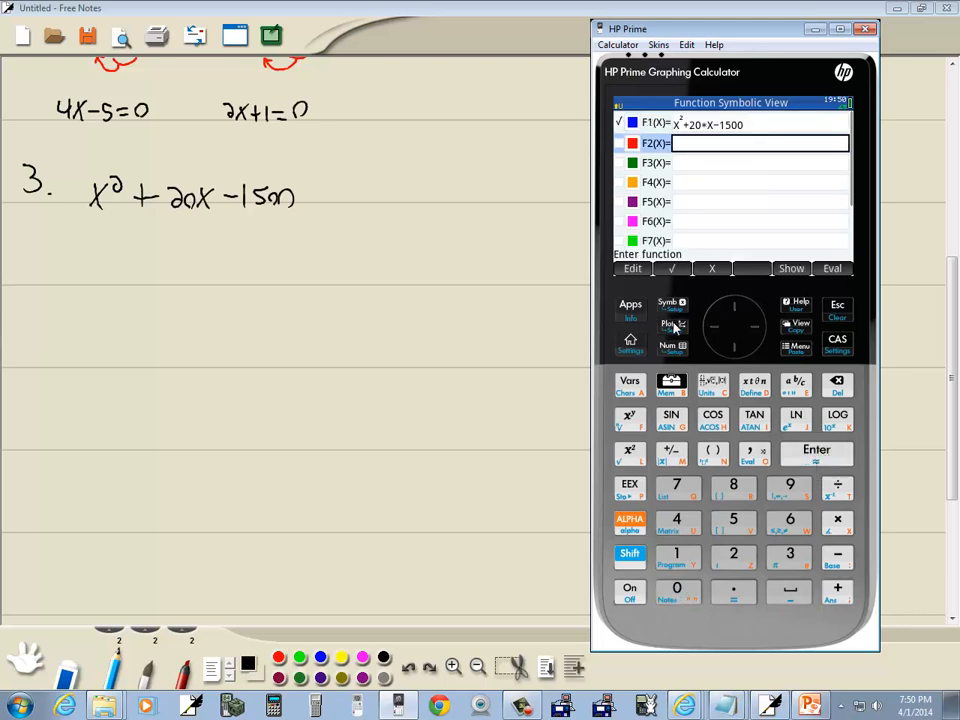
click(667, 323)
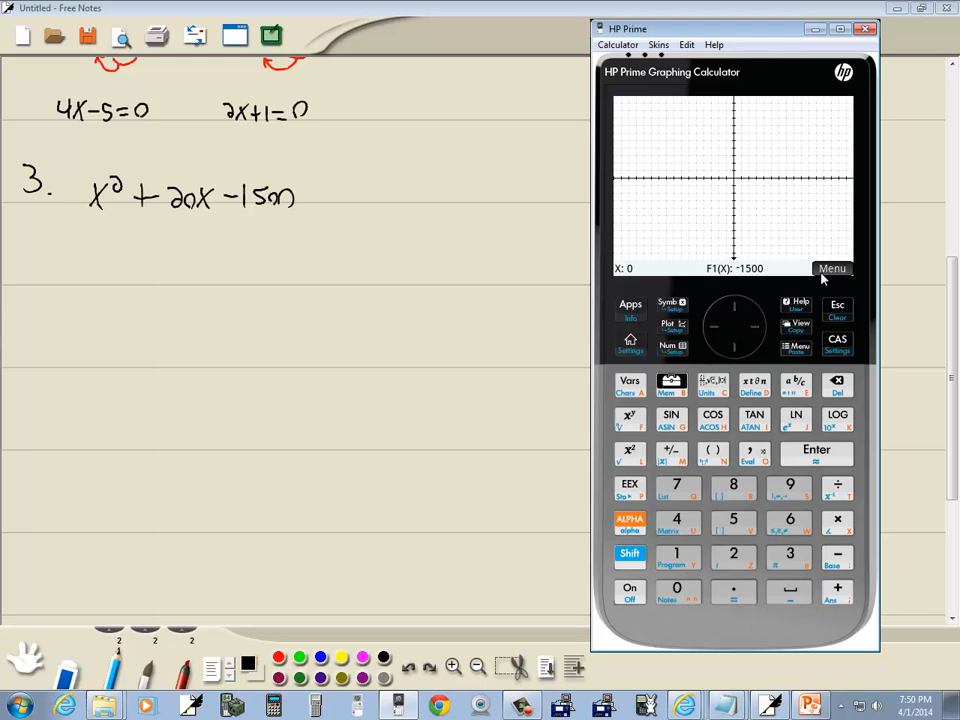
- Rezoom the x²+20x−1500 graph and trace toward its x-axis crossing
click(832, 268)
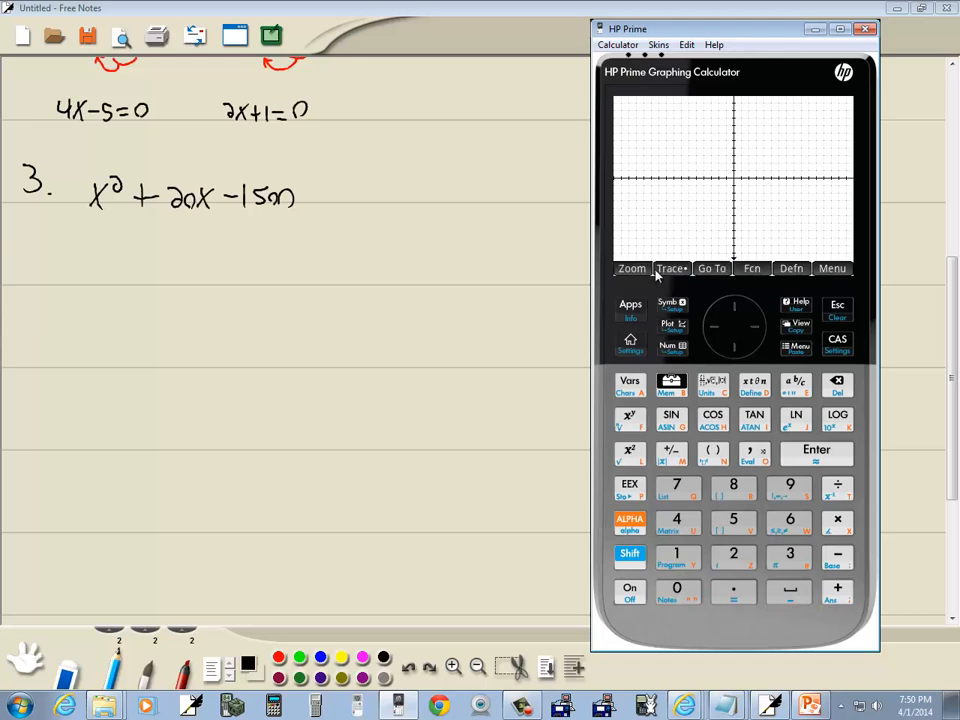
mouse_move(658, 345)
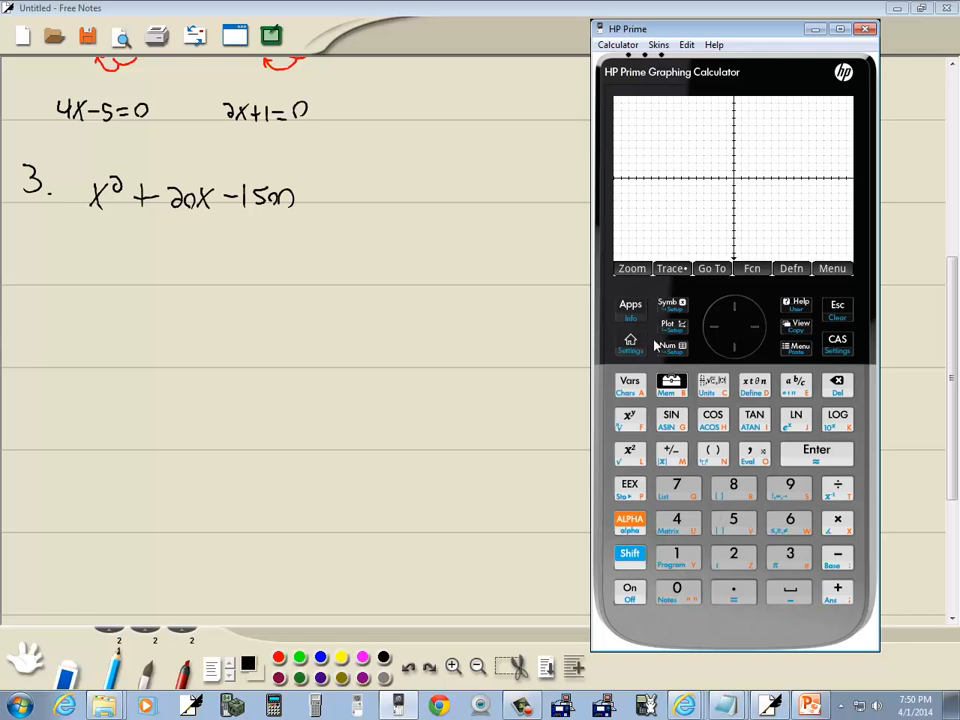
click(631, 268)
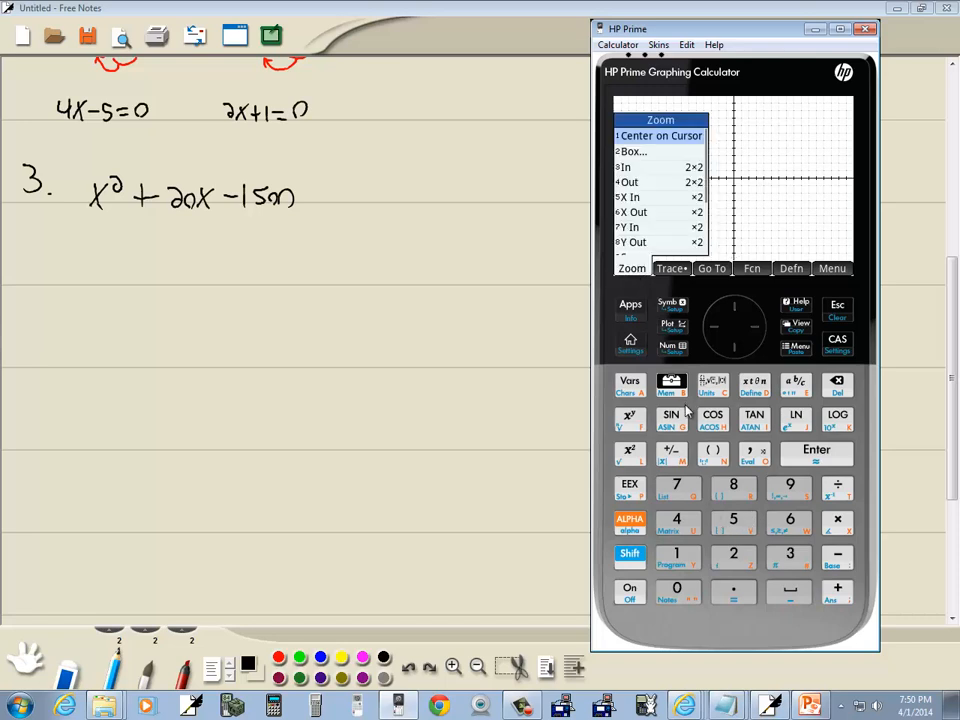
mouse_move(697, 418)
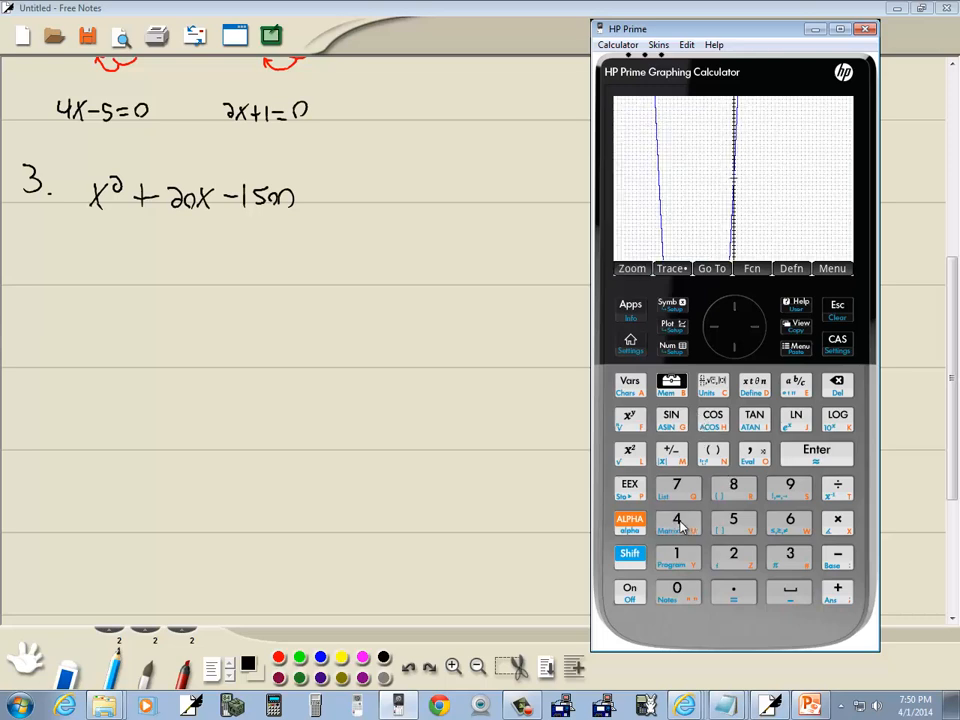
mouse_move(776, 207)
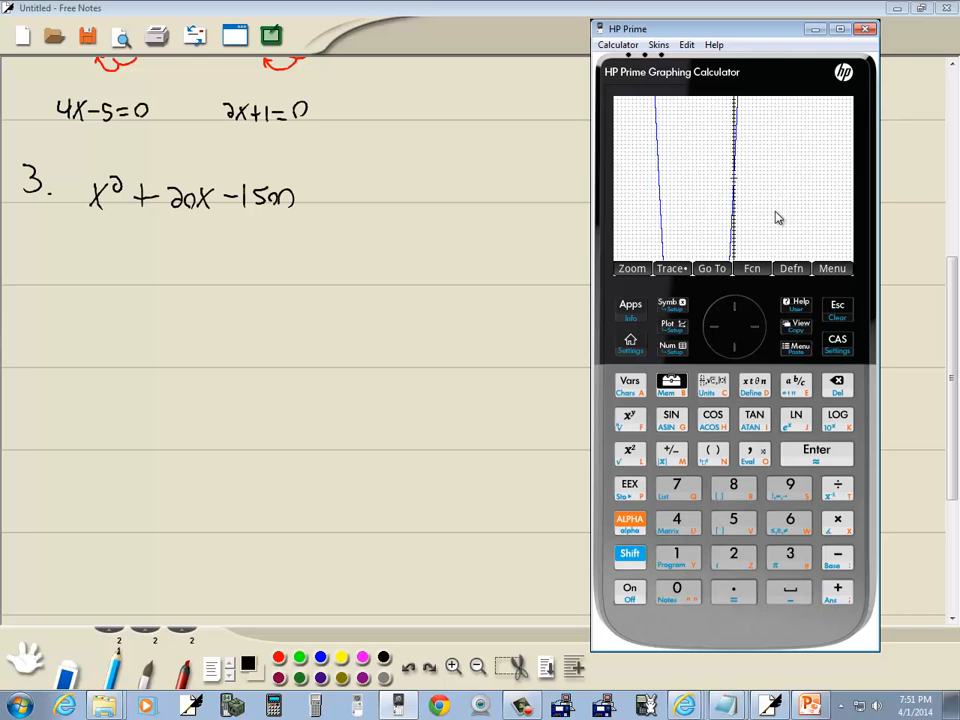
click(631, 268)
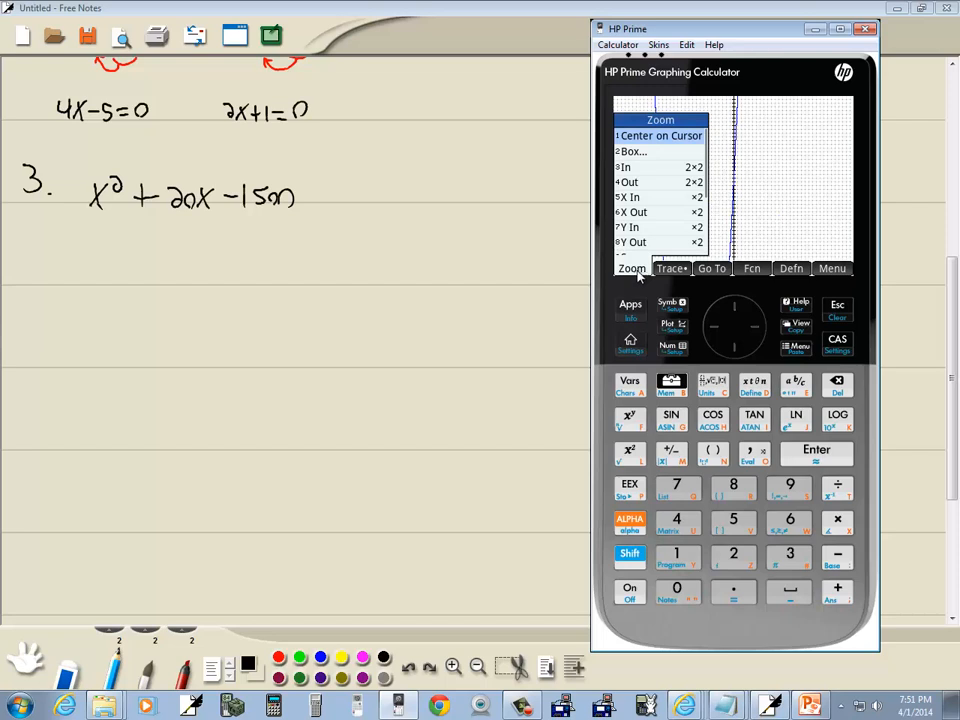
mouse_move(643, 235)
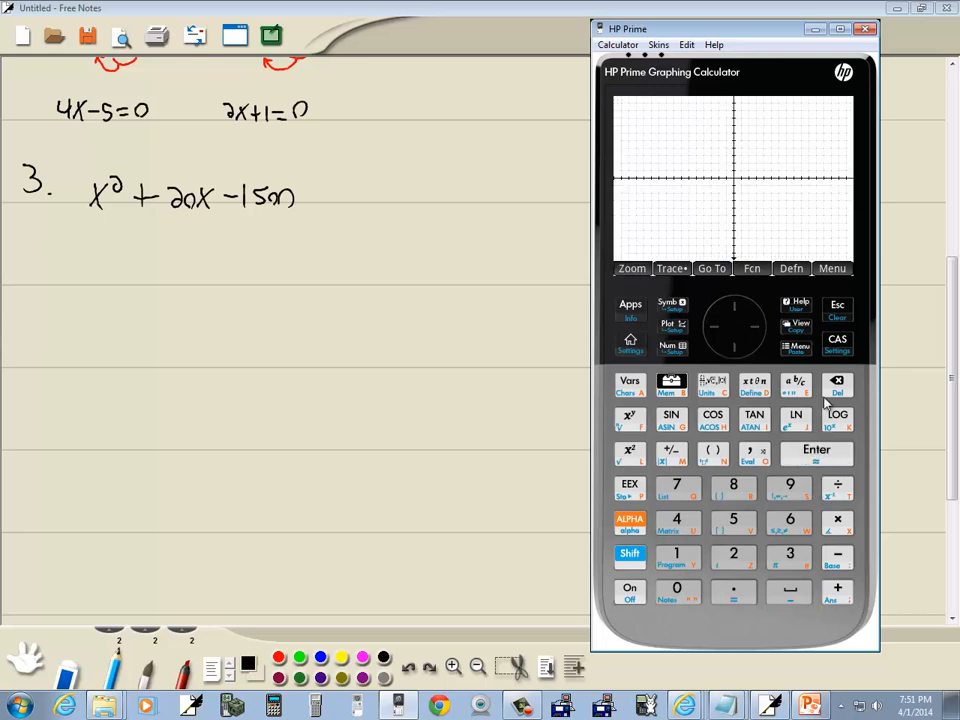
mouse_move(750, 365)
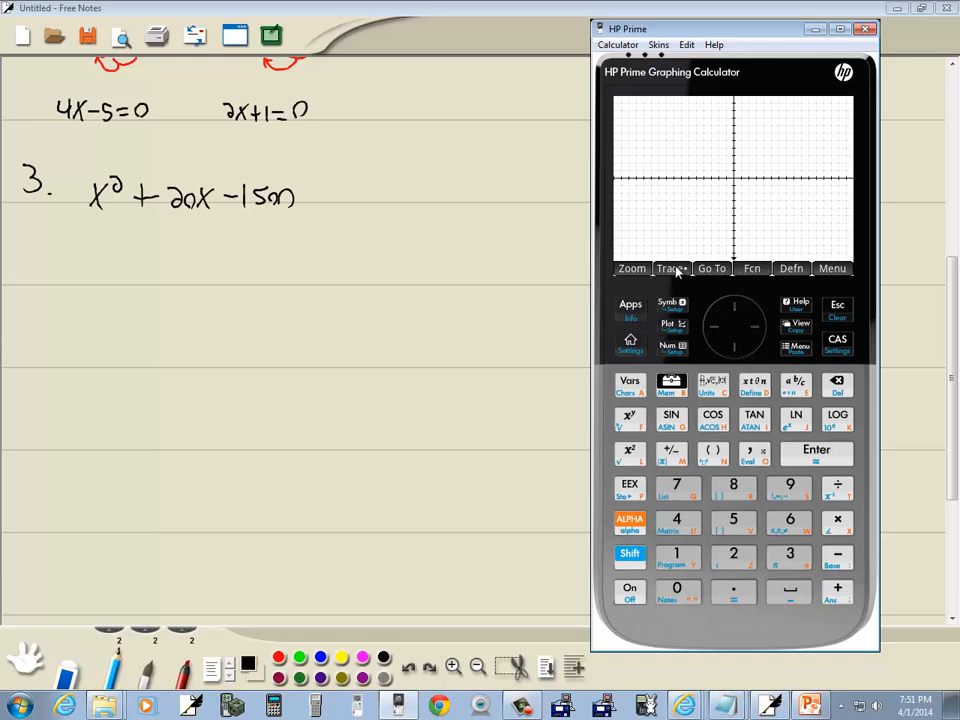
mouse_move(735, 315)
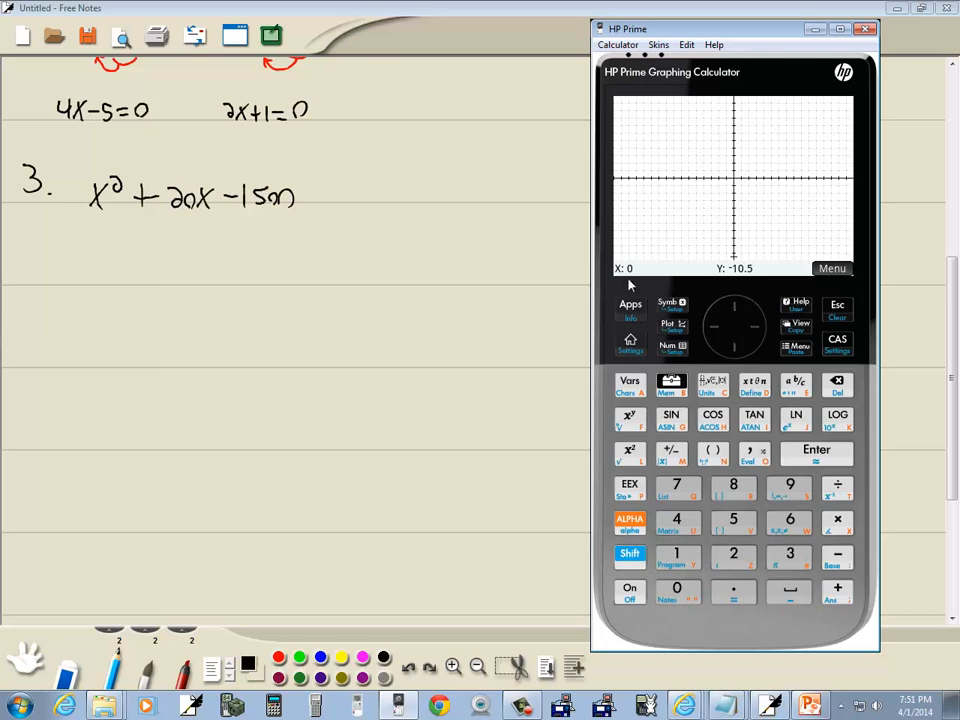
click(735, 307)
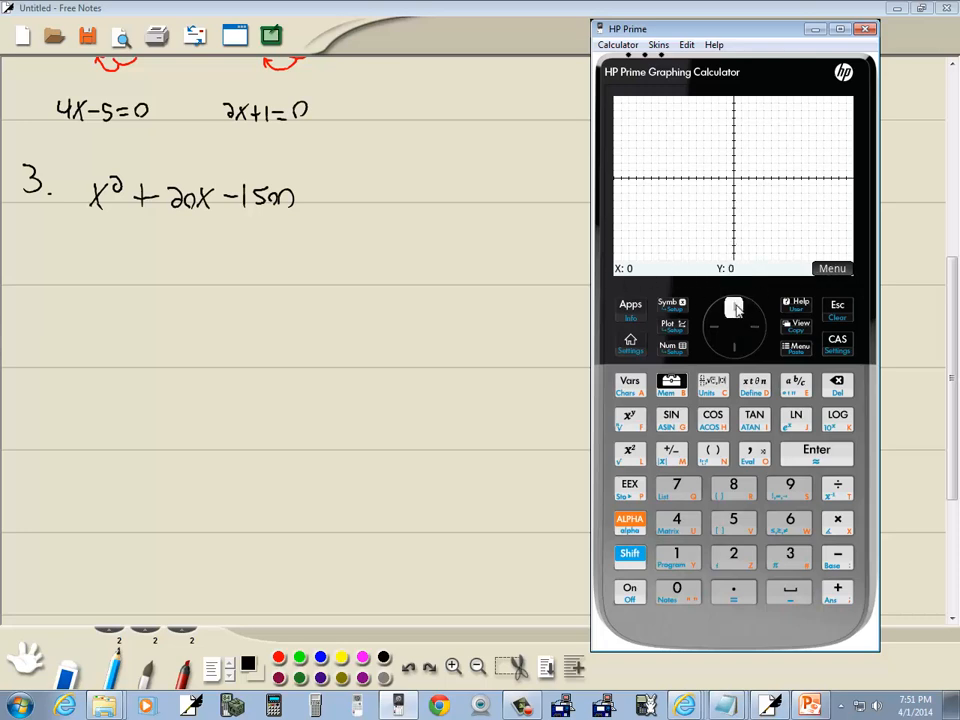
click(734, 308)
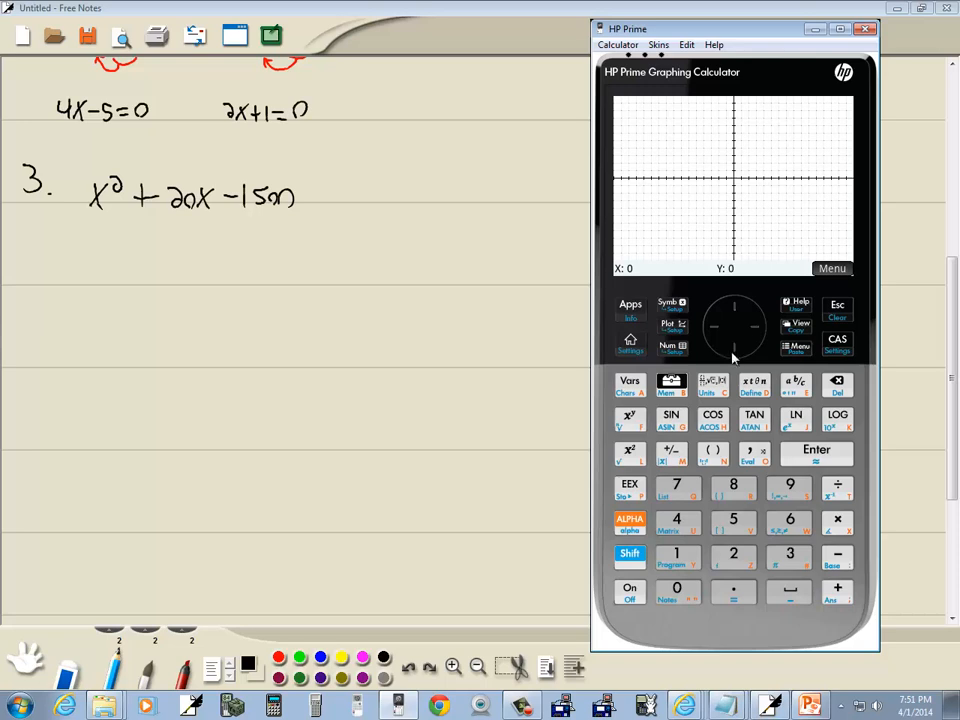
mouse_move(737, 183)
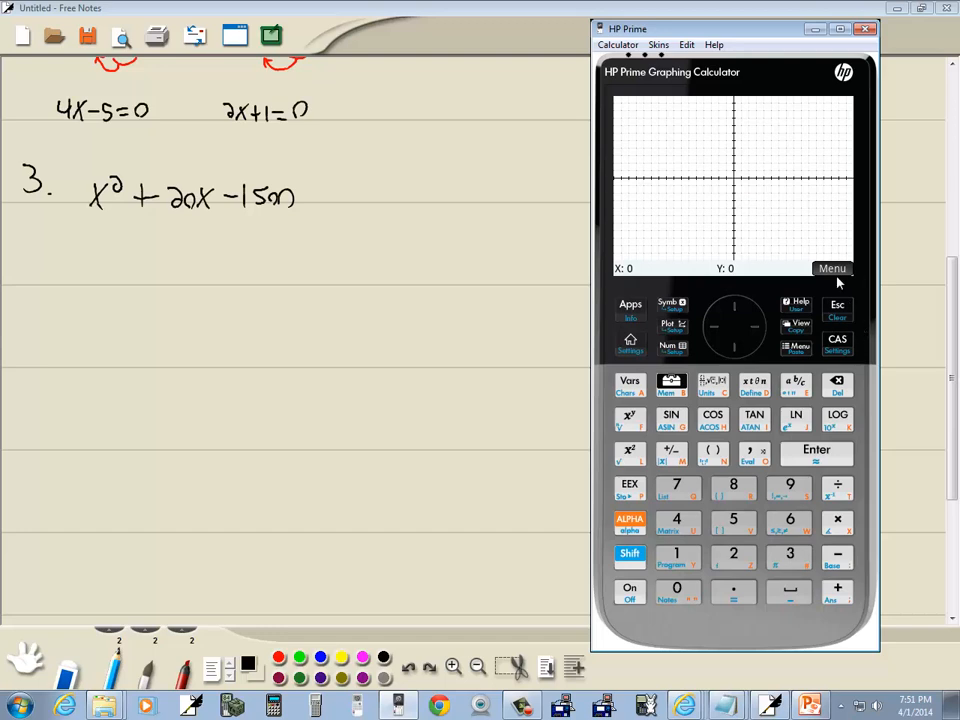
click(631, 268)
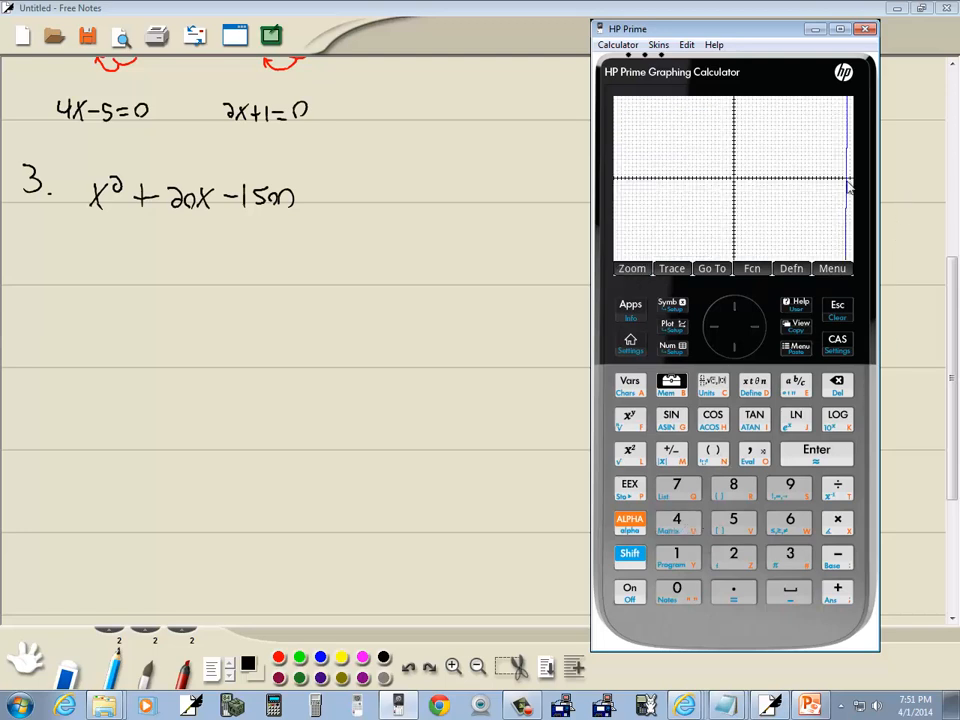
- Zoom out the parabola's graph and find both roots, x = −50 and x = 30
click(631, 268)
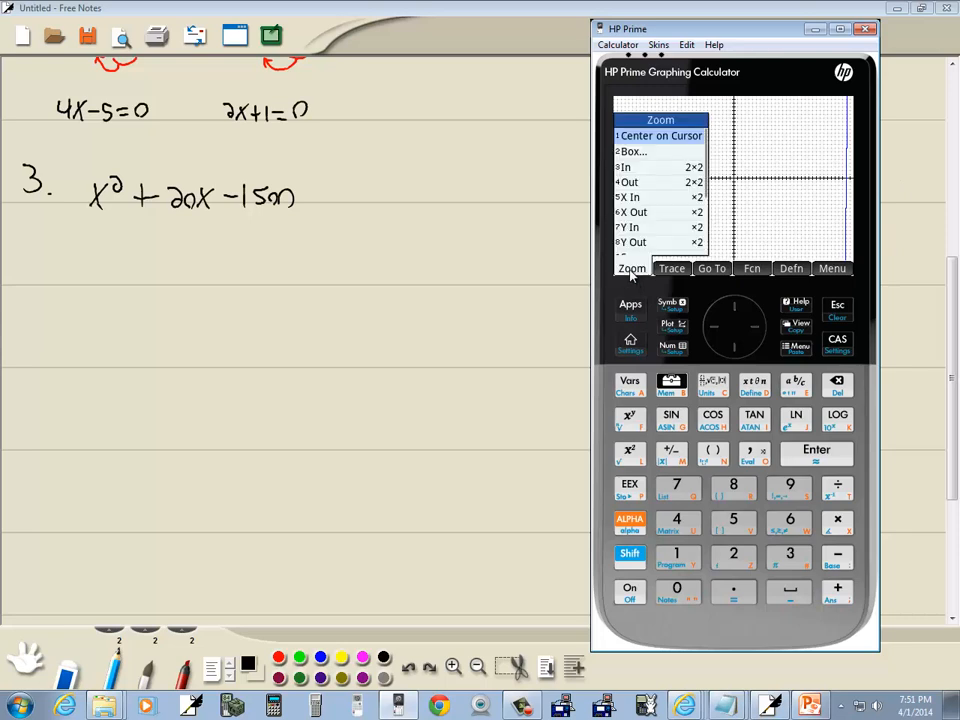
mouse_move(680, 465)
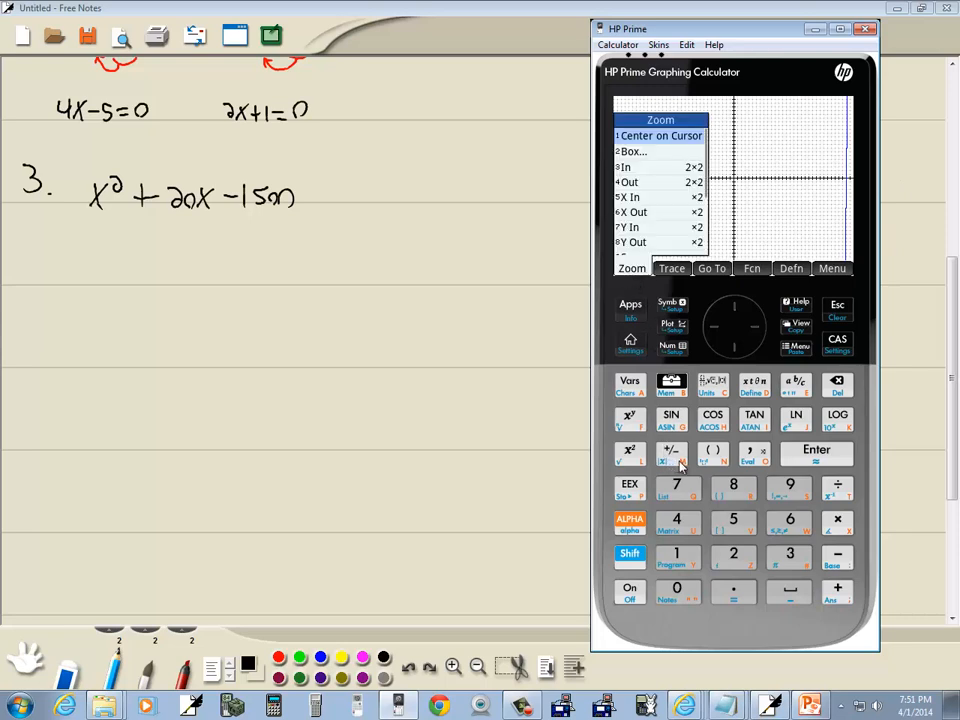
mouse_move(620, 220)
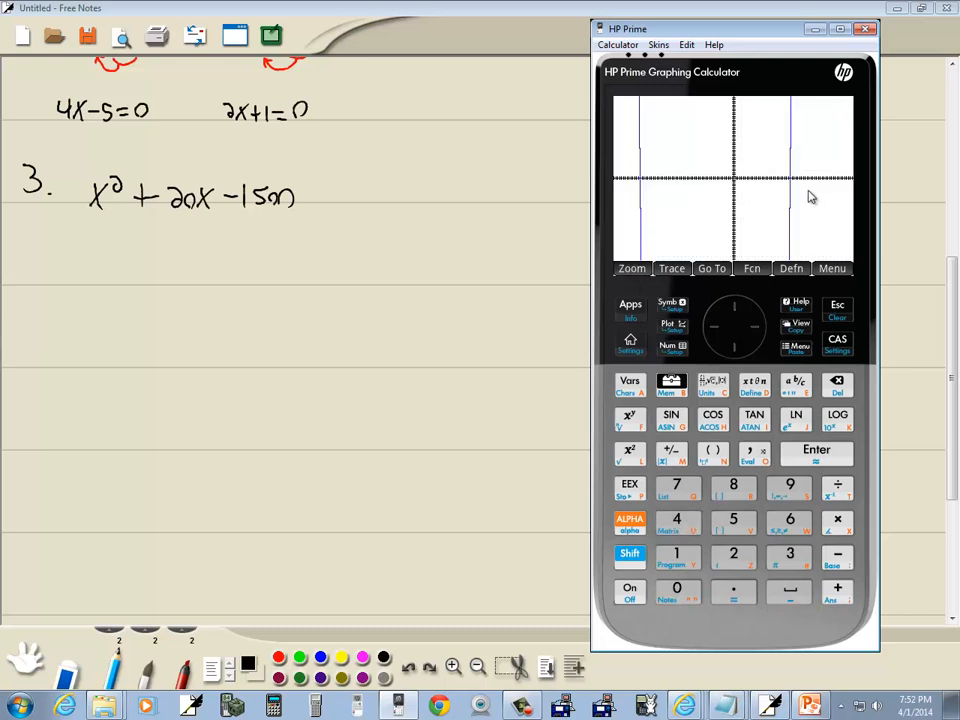
mouse_move(752, 324)
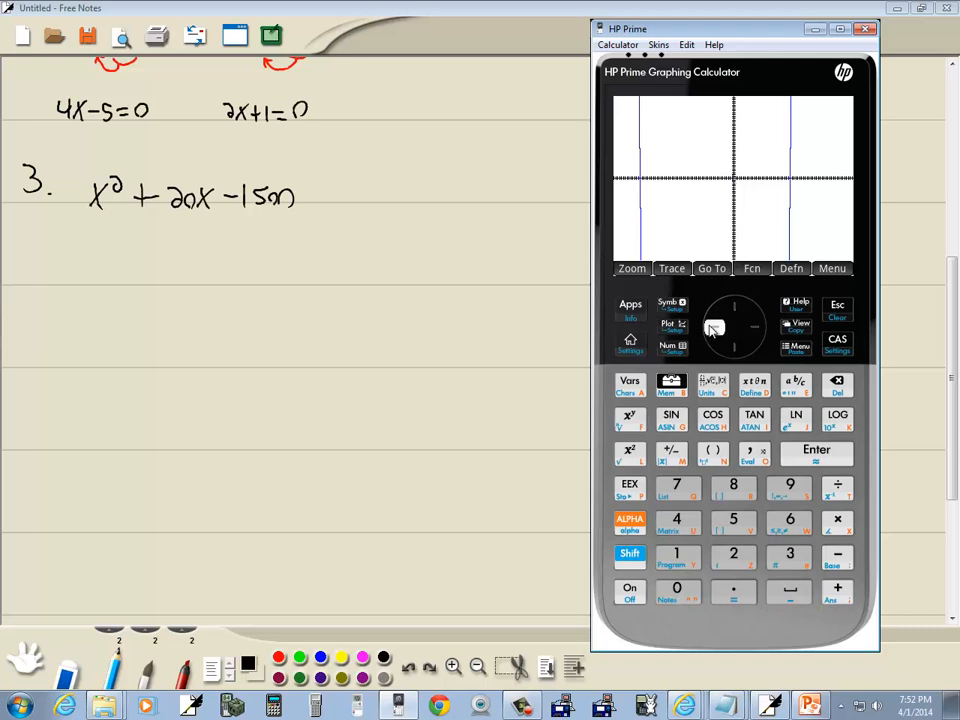
mouse_move(716, 328)
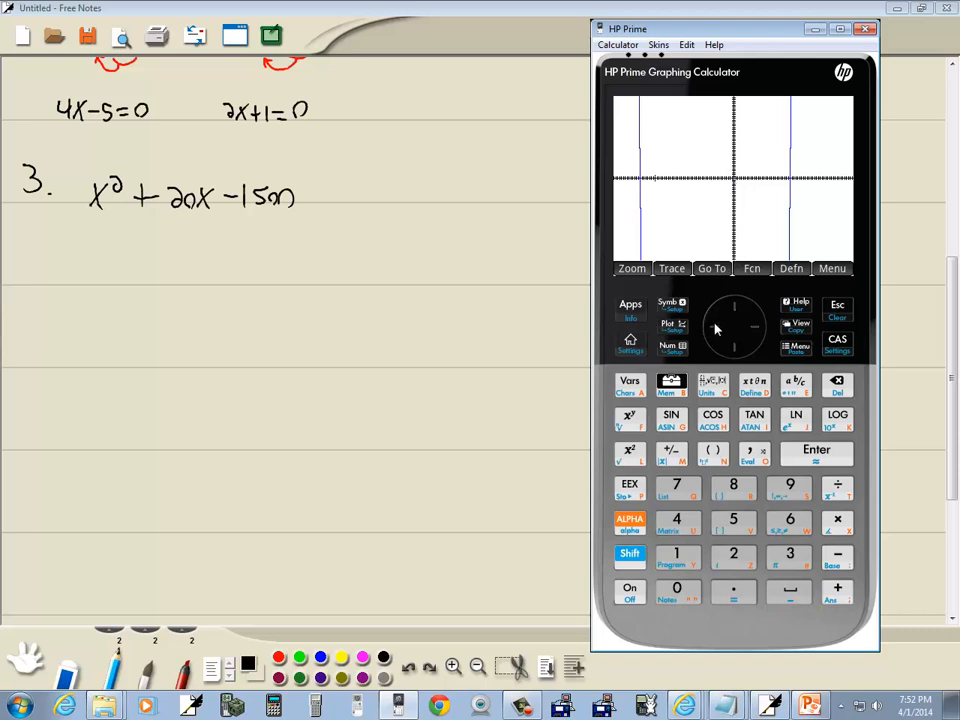
mouse_move(778, 285)
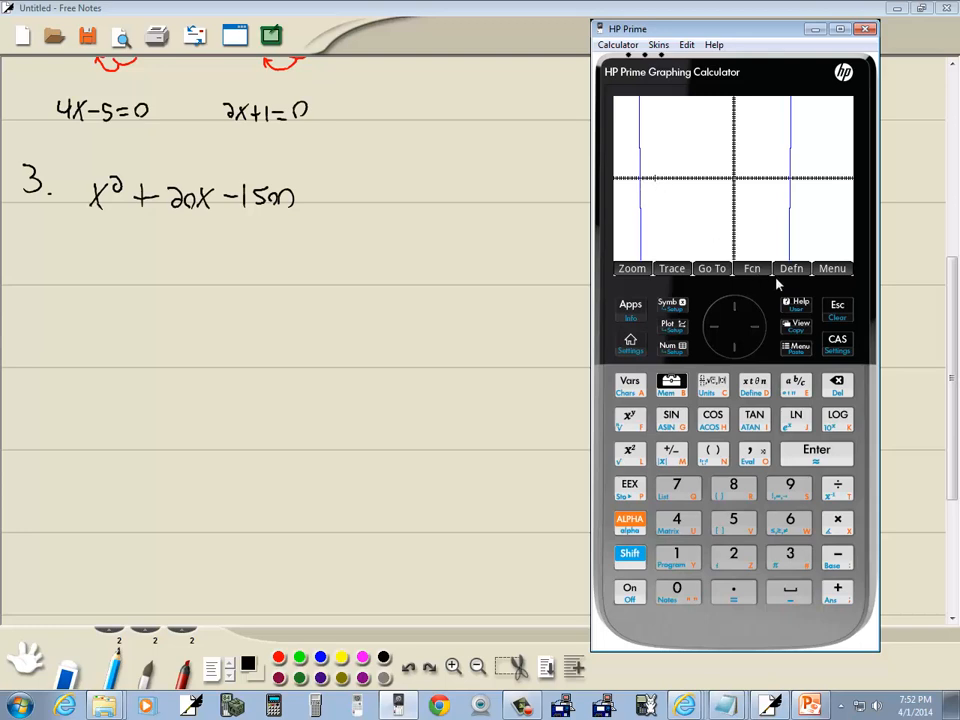
click(751, 268)
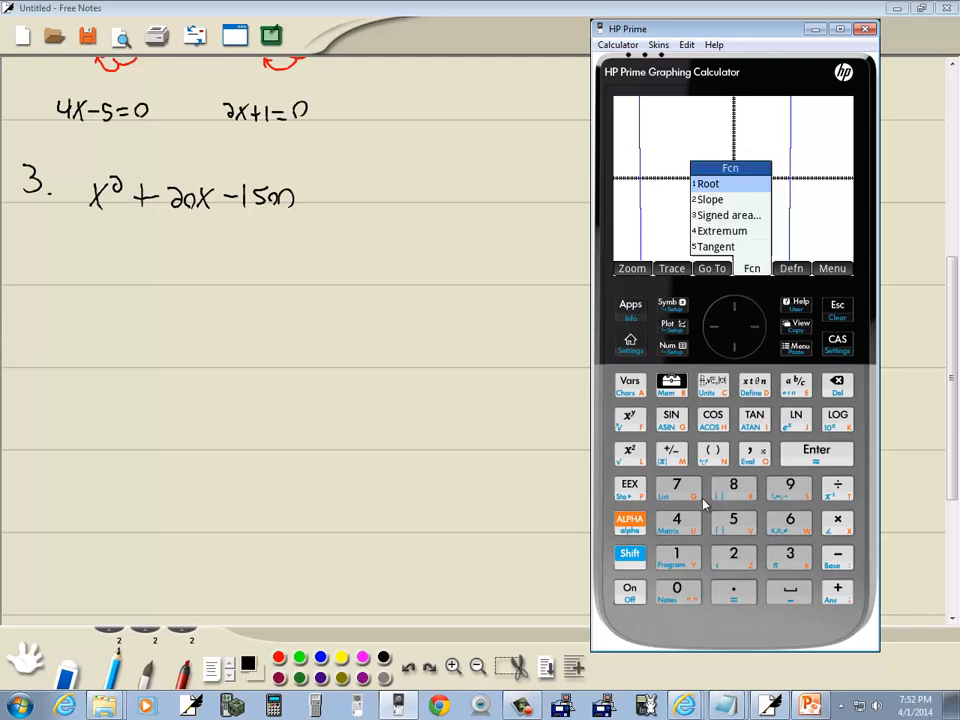
click(708, 183)
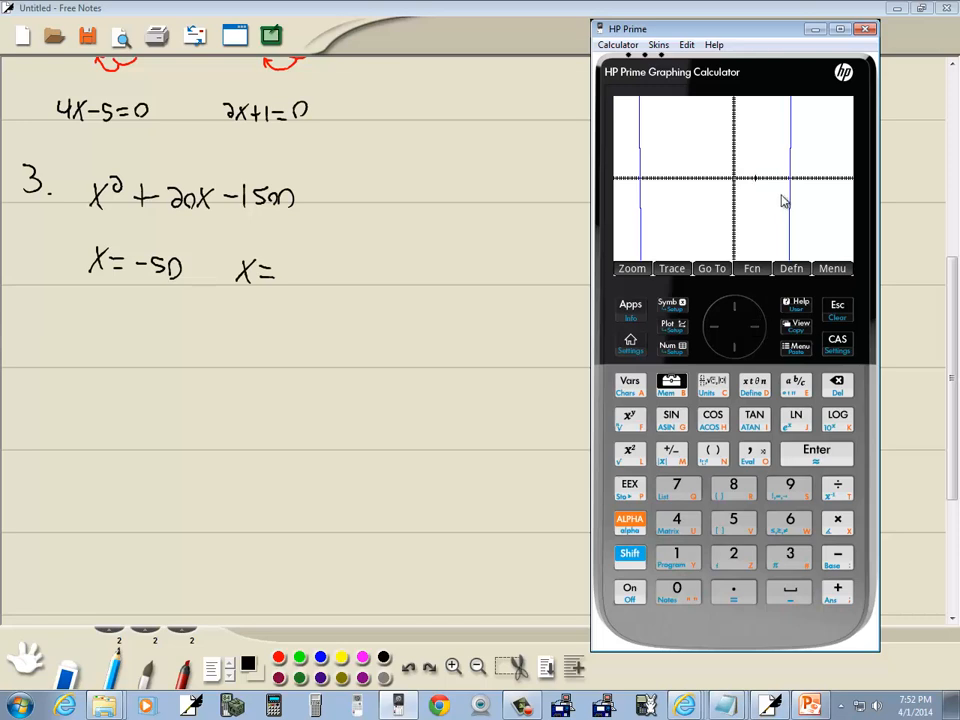
click(752, 268)
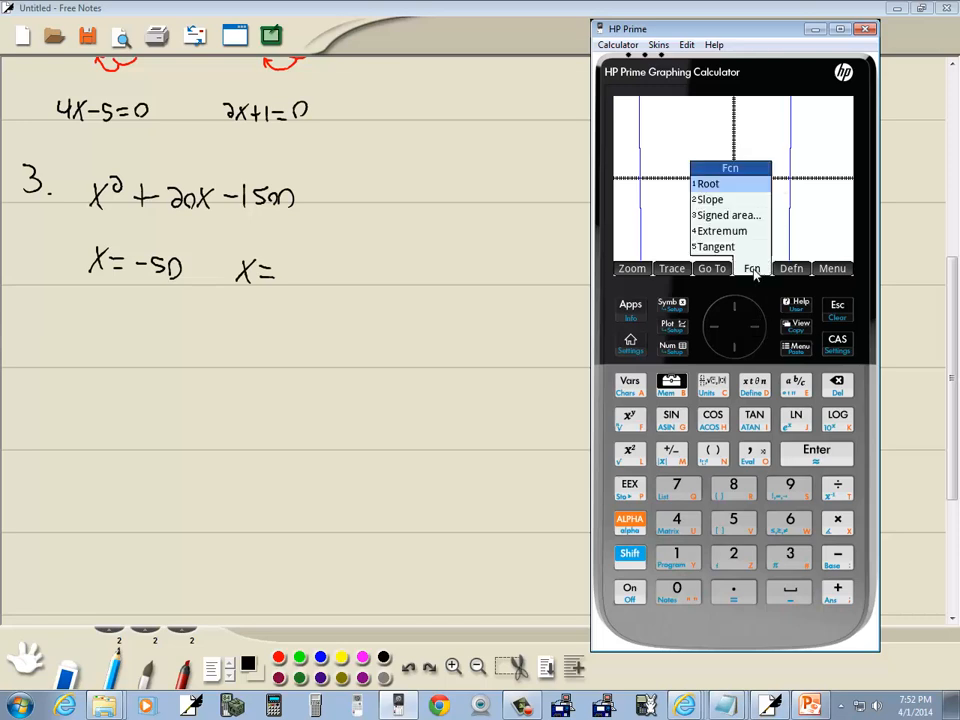
click(708, 183)
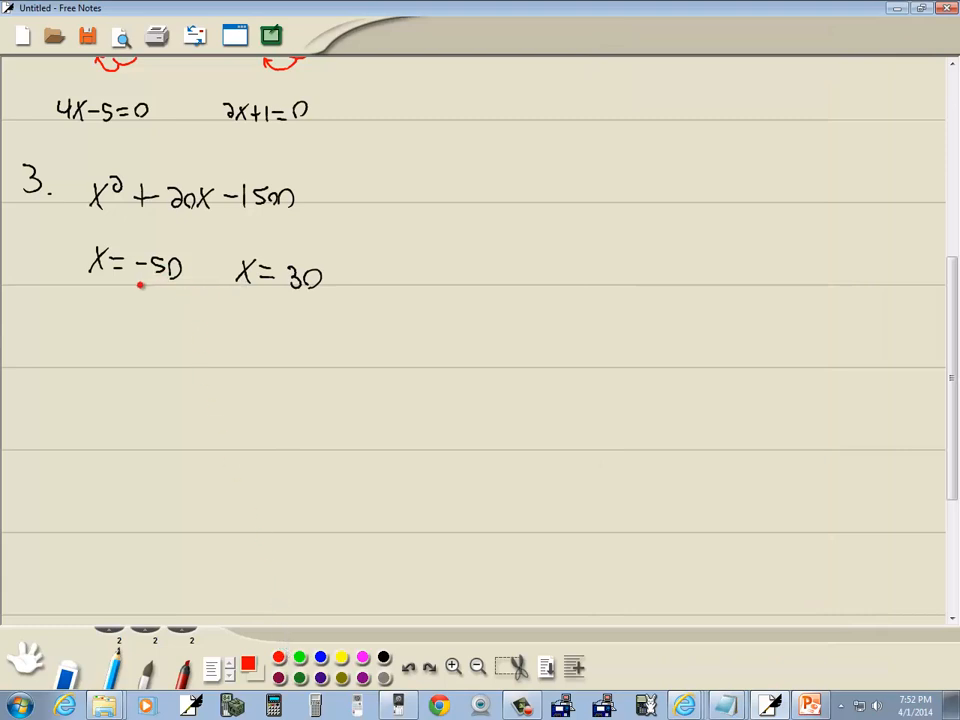
- Draw red arrows, write x+50=0 and x−30=0, and circle (x+50)(x−30)
drag(140, 285, 160, 290)
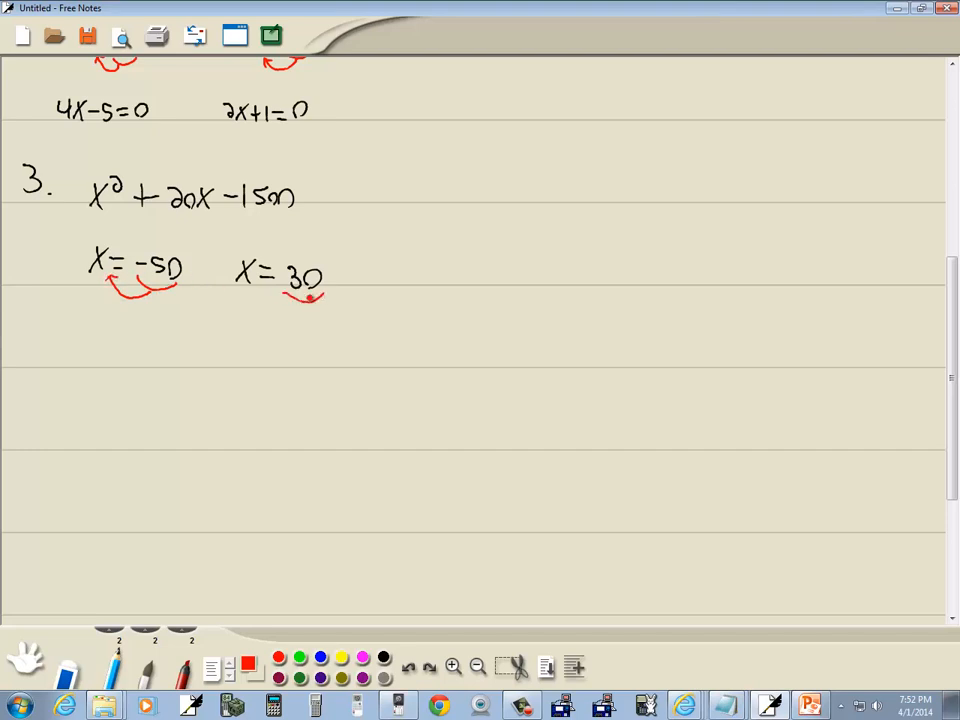
drag(258, 290, 310, 290)
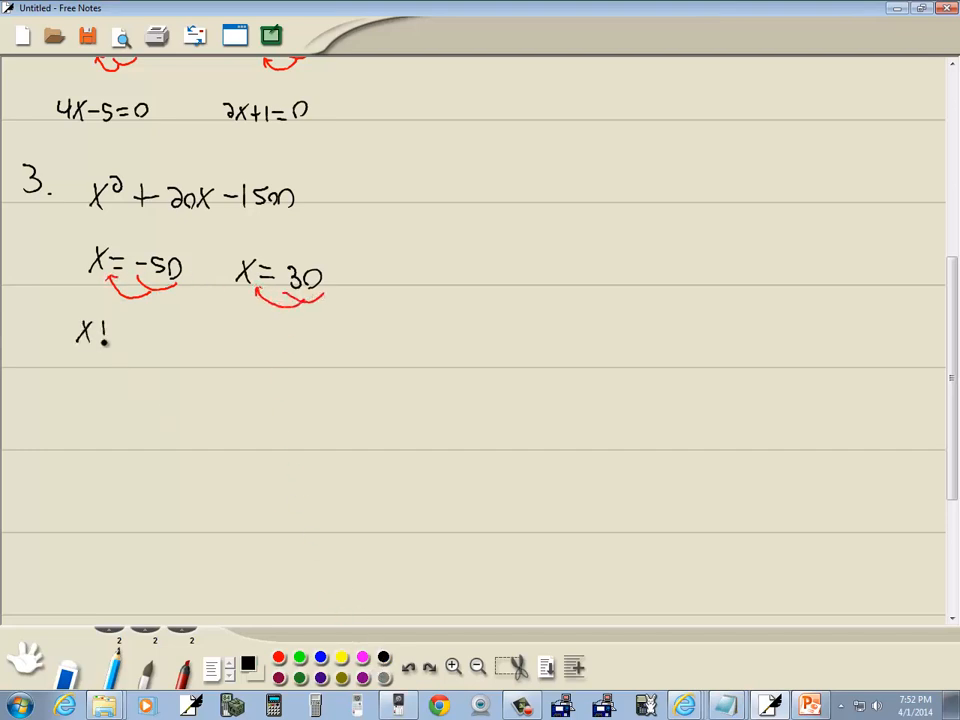
drag(100, 333, 170, 333)
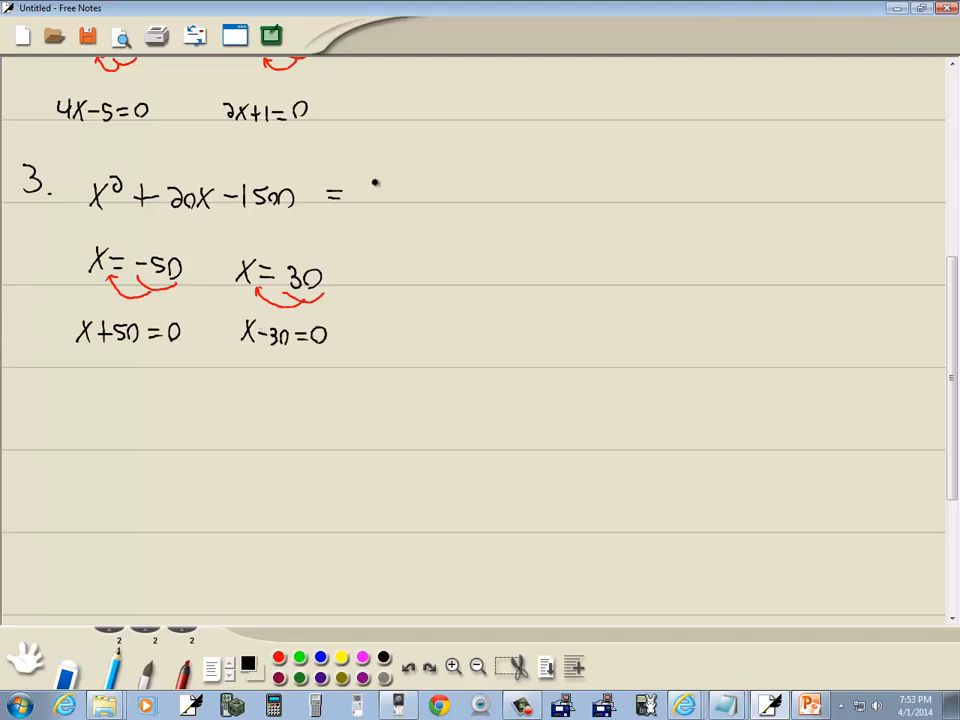
drag(360, 195, 430, 200)
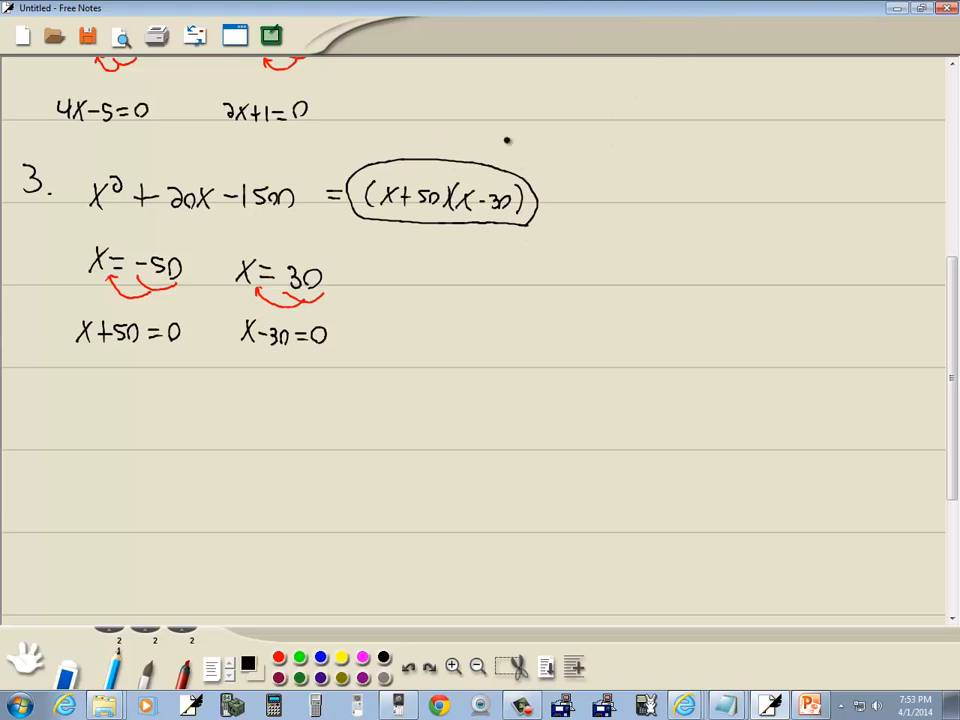
- Scroll the notes page to review the circled factorizations of problems 2 and 3
scroll(down, 3)
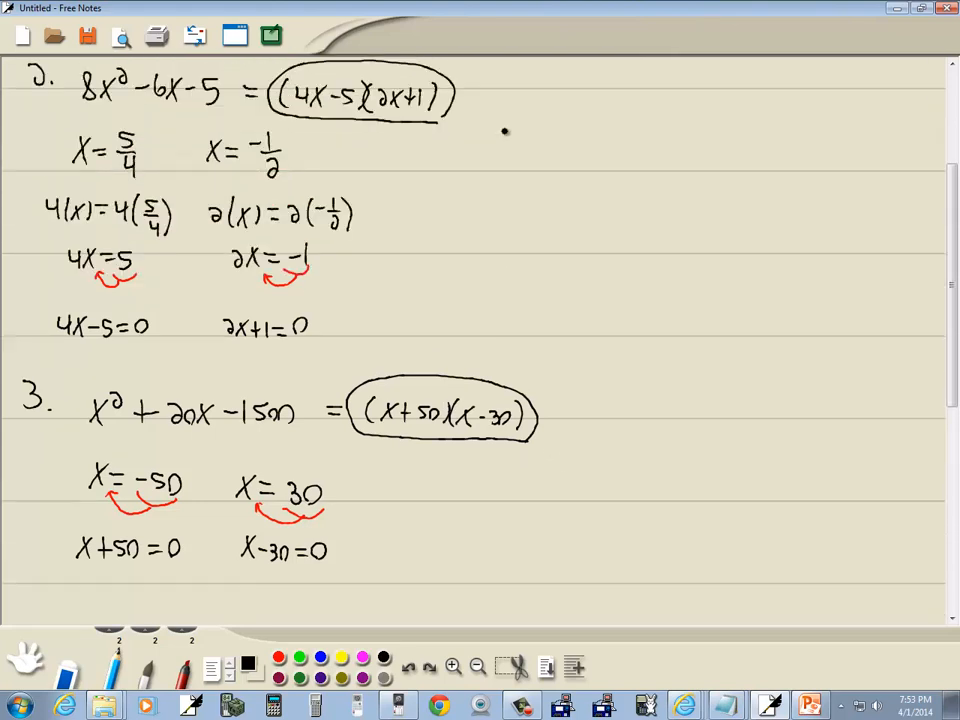
scroll(up, 3)
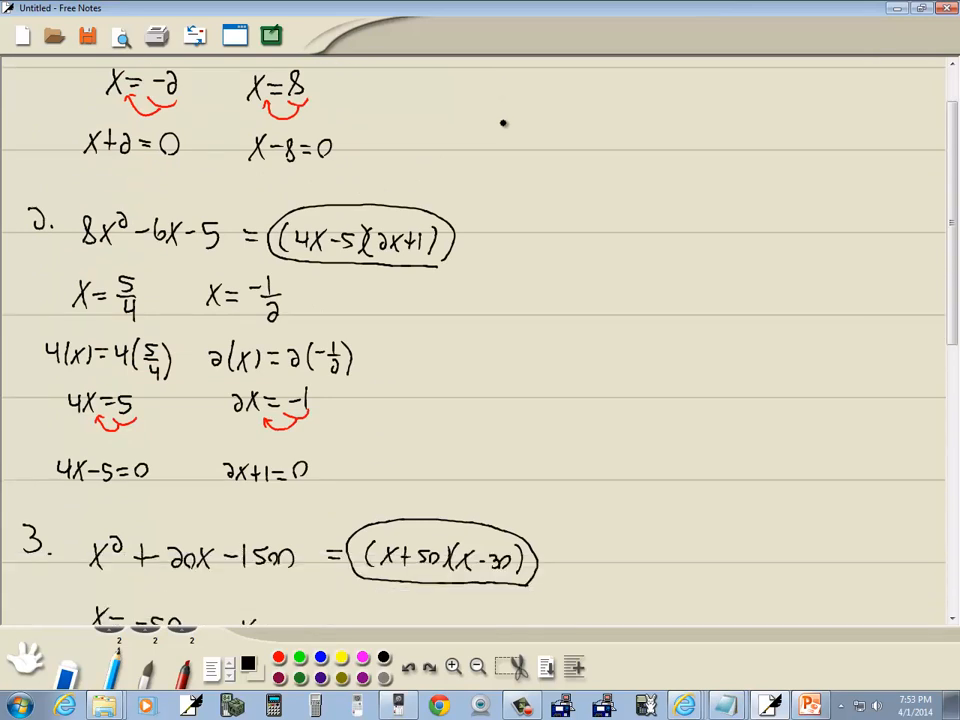
scroll(down, 3)
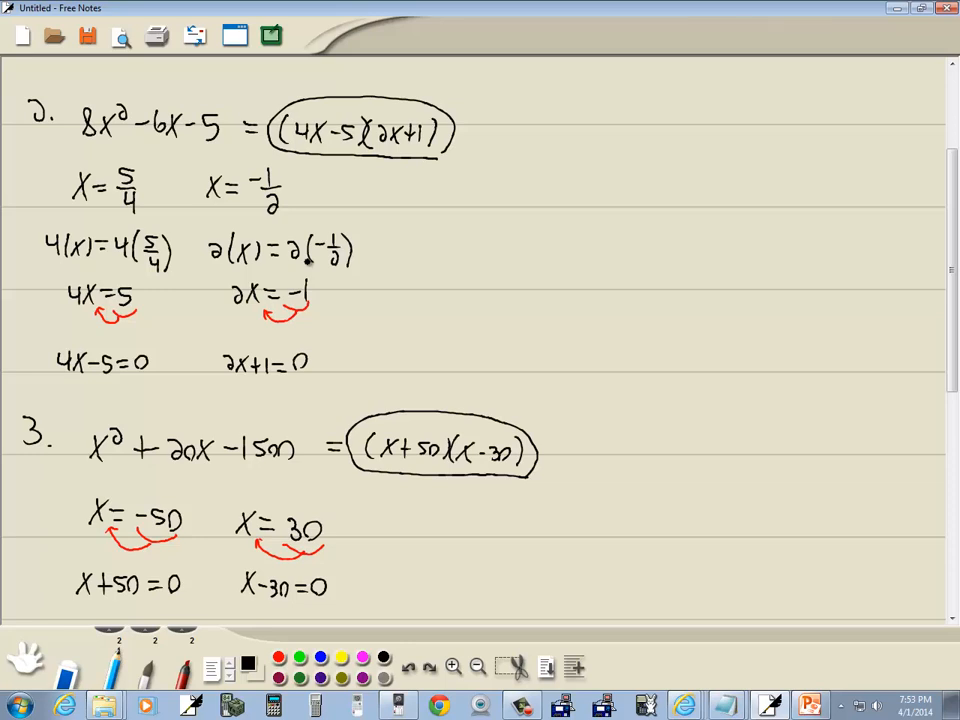
scroll(down, 3)
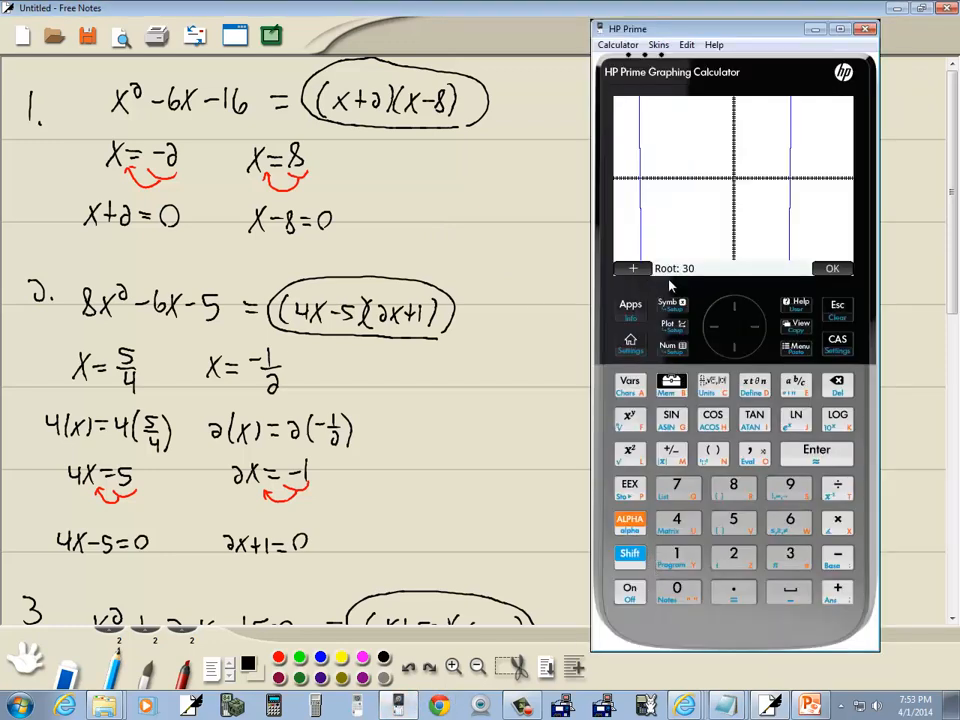
- Dismiss the HP Prime Root: 30 result and show the Zoom options list
click(832, 268)
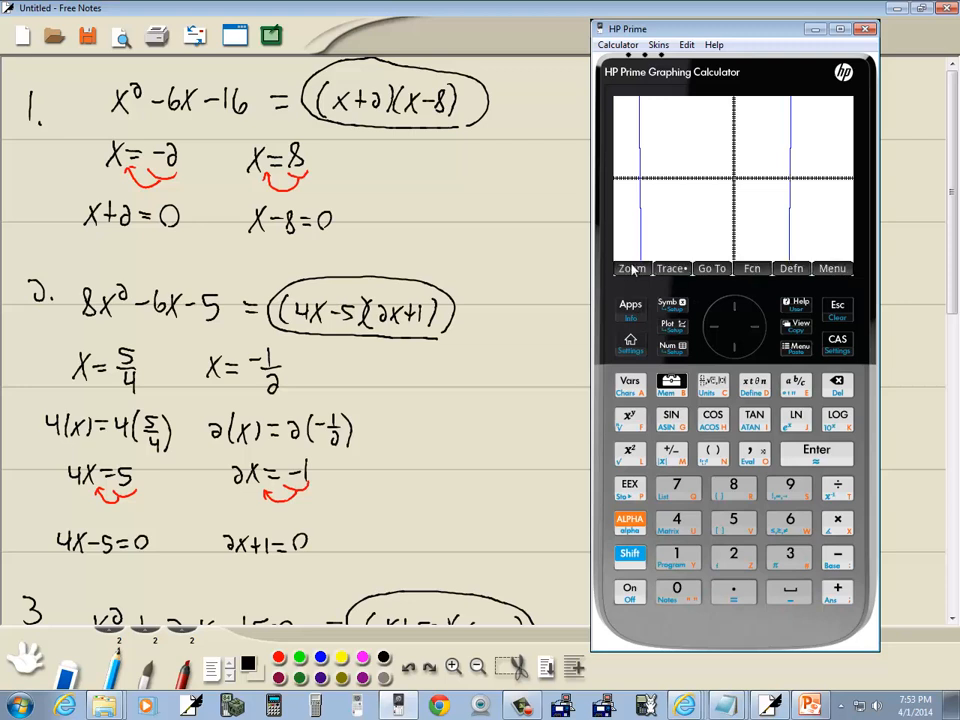
click(631, 268)
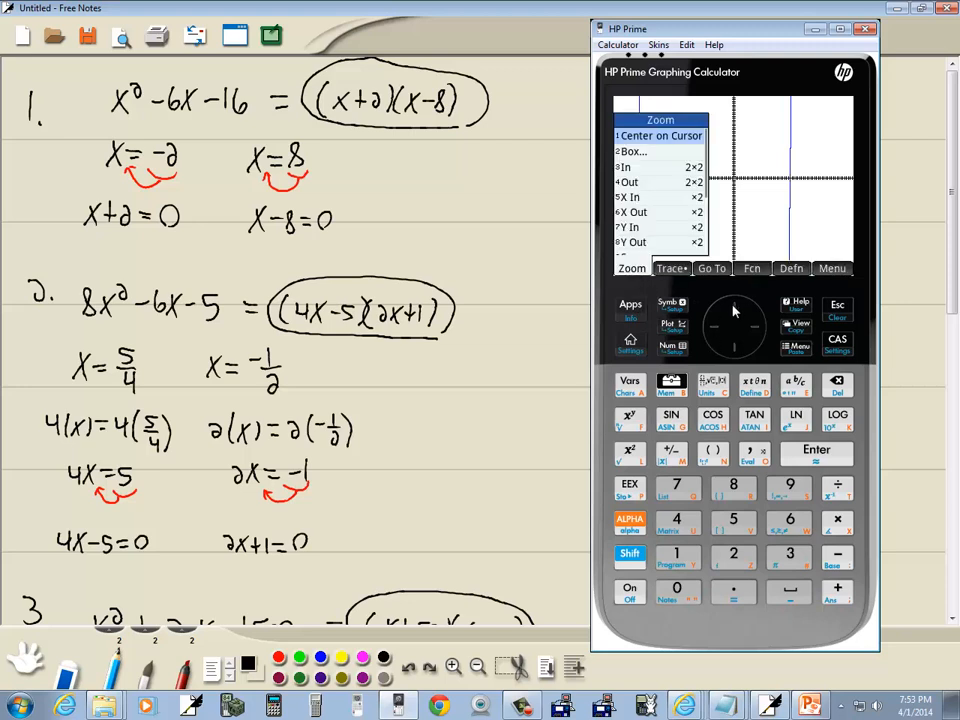